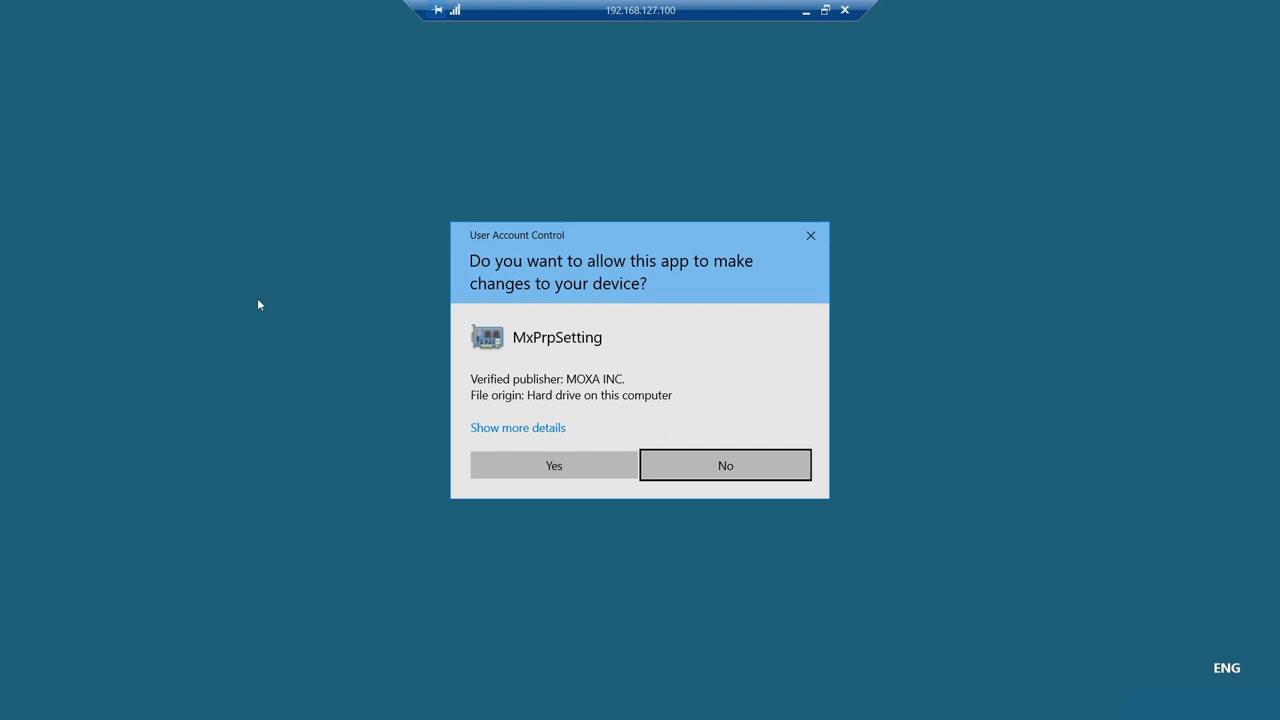
Apply module 0's PRP mode and 100Base fiber speed to the network card.
click(553, 465)
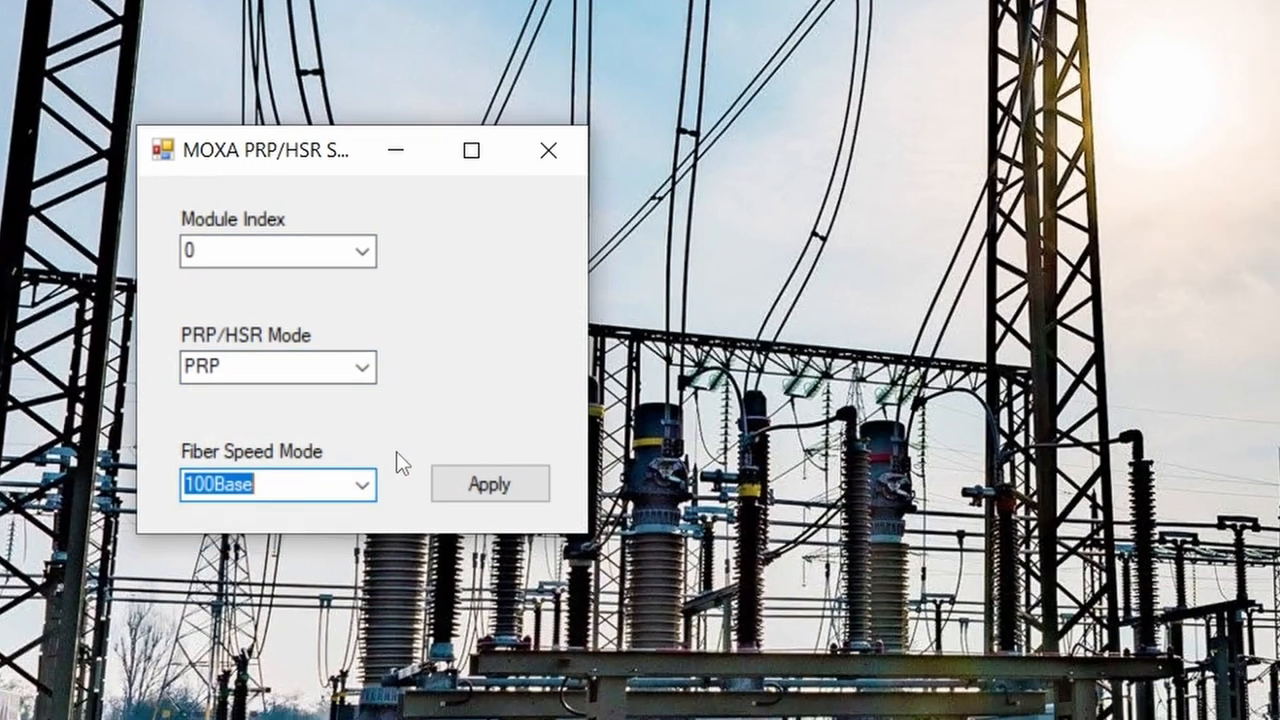
click(489, 483)
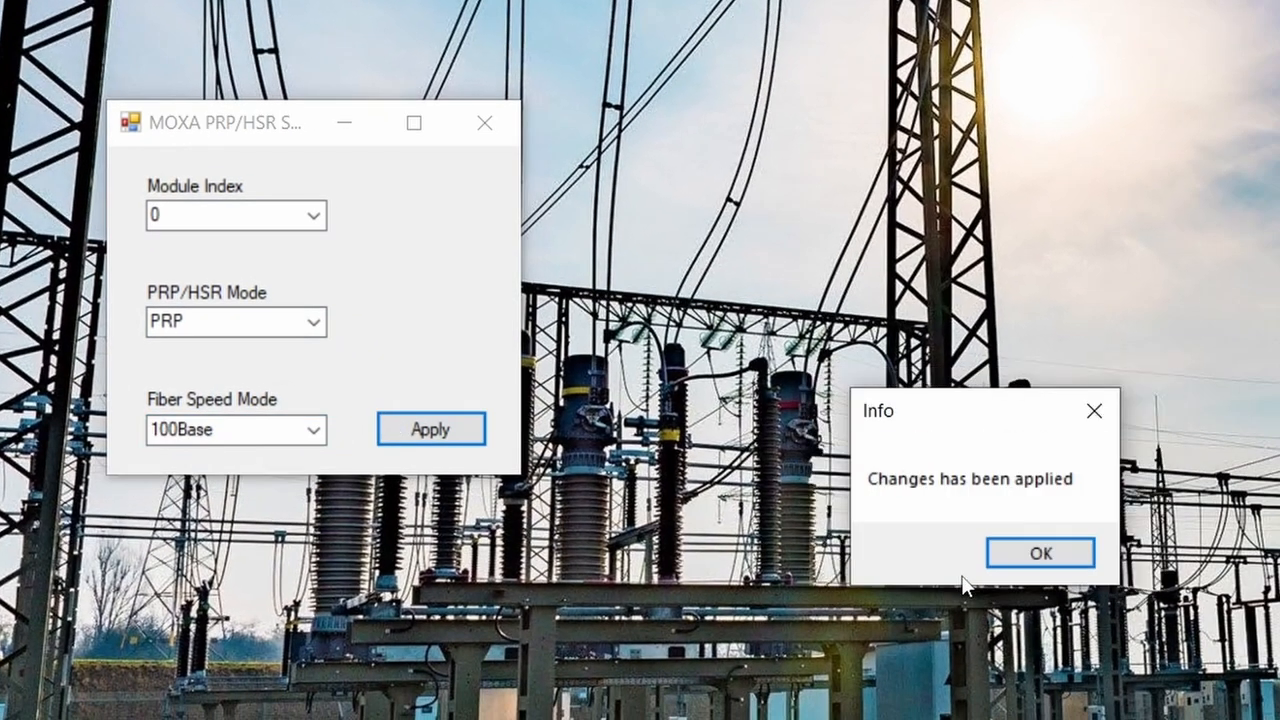
click(1039, 553)
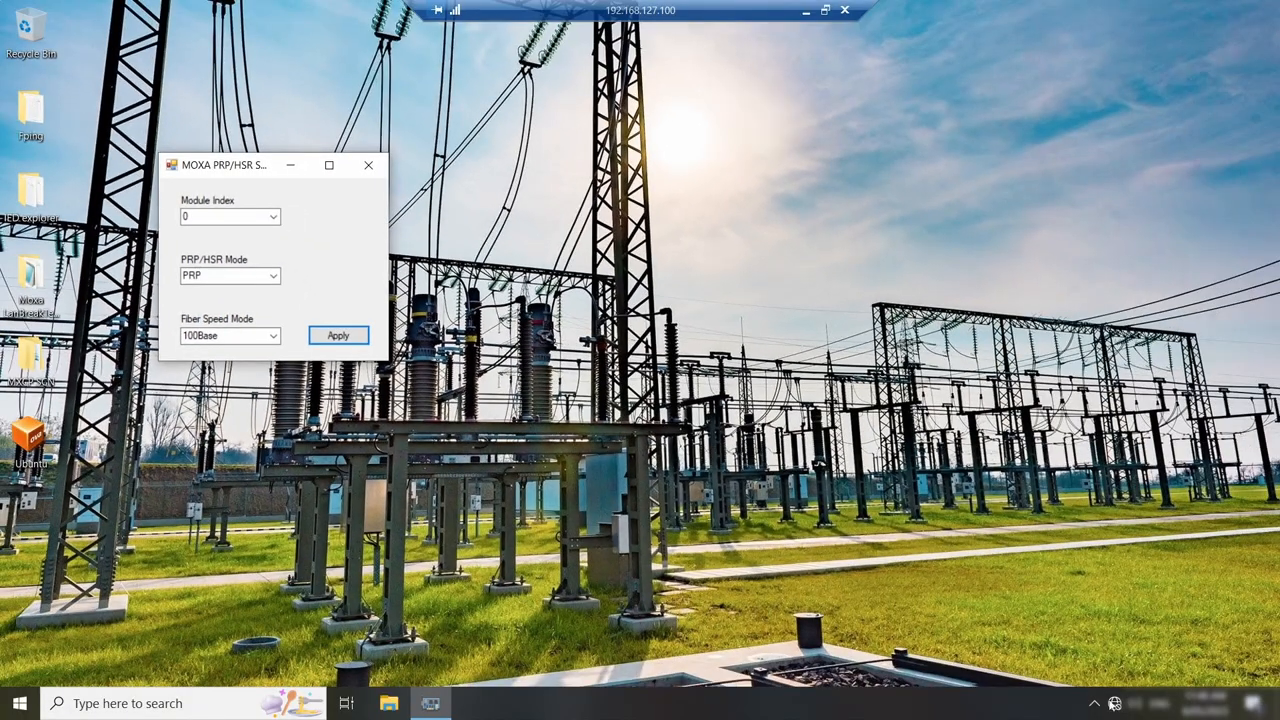
Open Network & Internet settings from the taskbar network icon.
click(1115, 703)
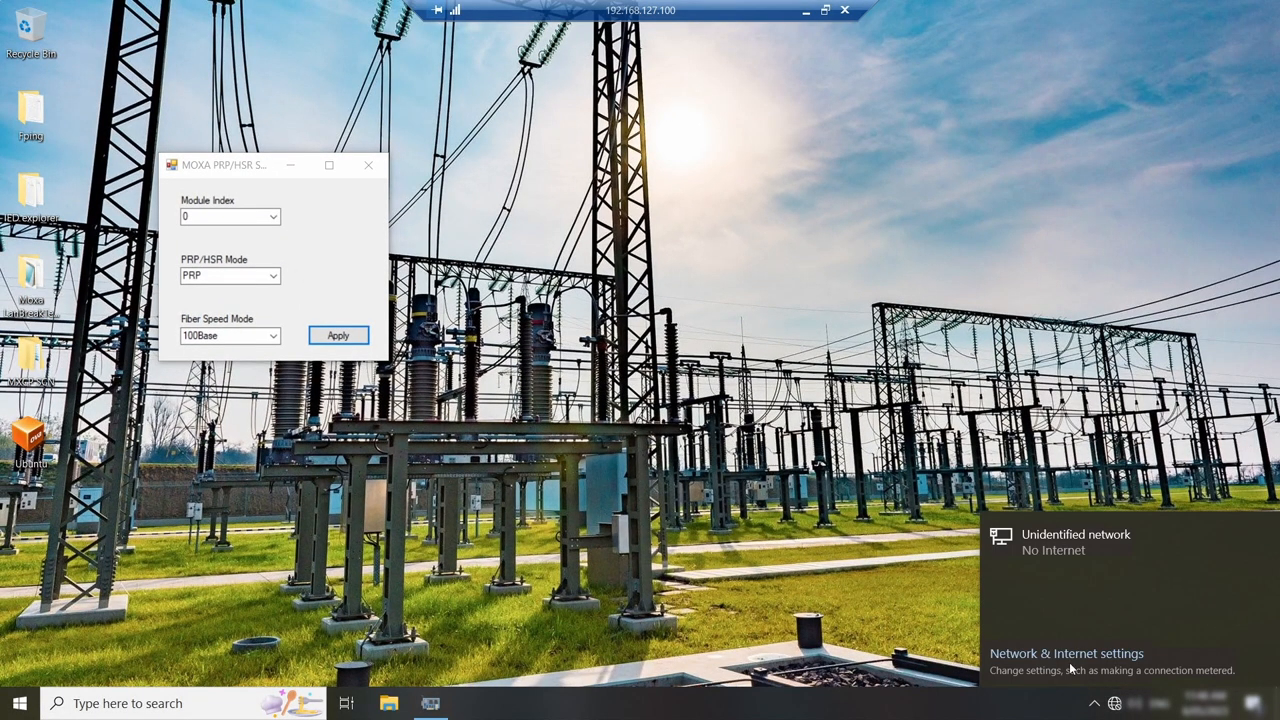
click(1066, 653)
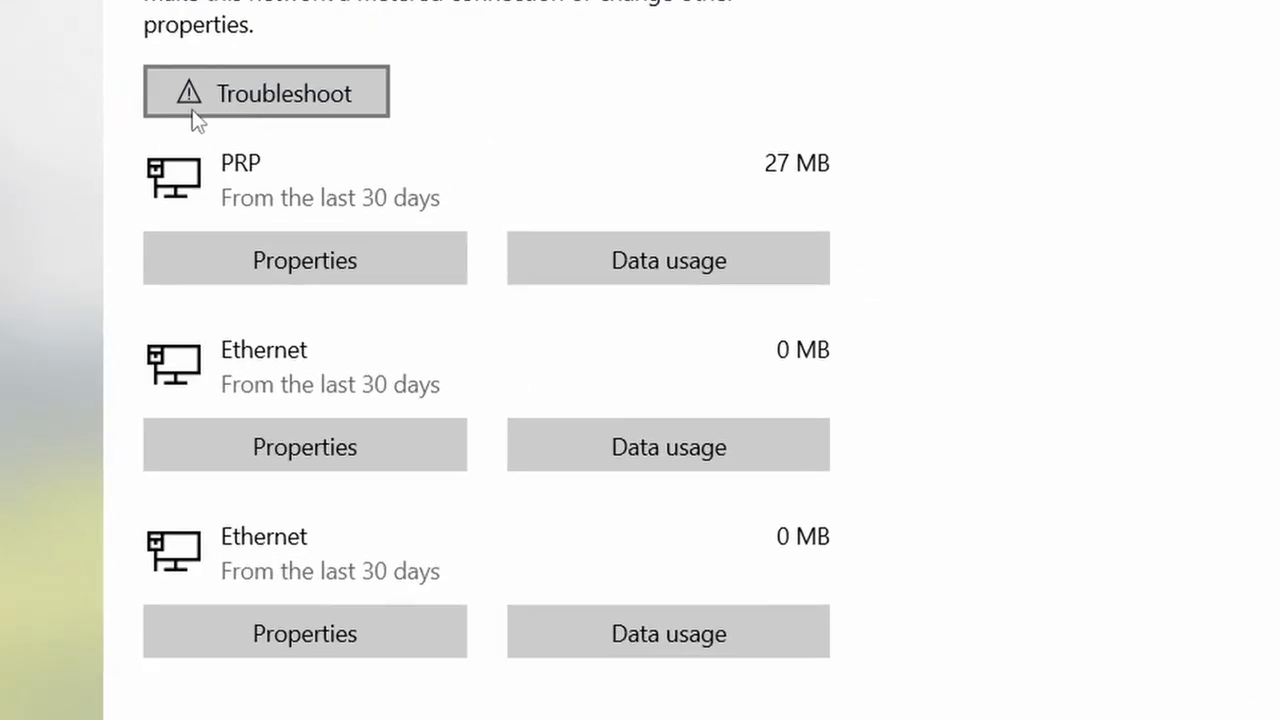
mouse_move(195, 155)
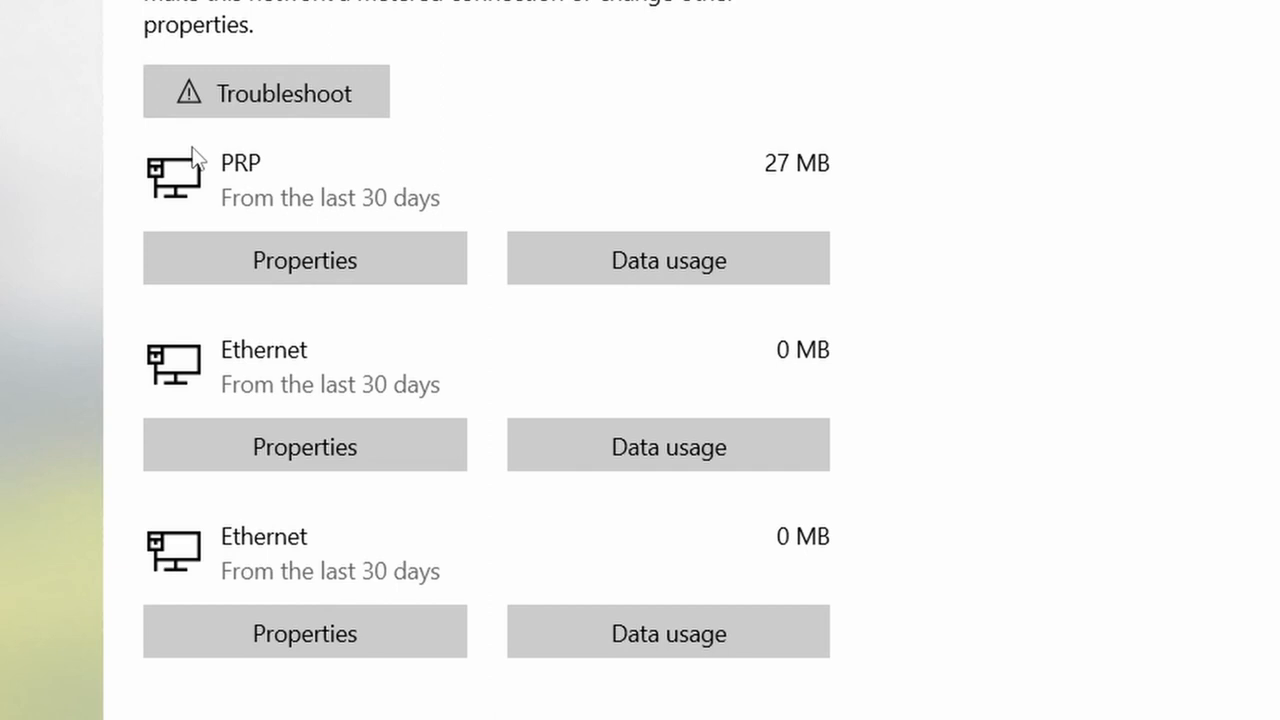
mouse_move(205, 185)
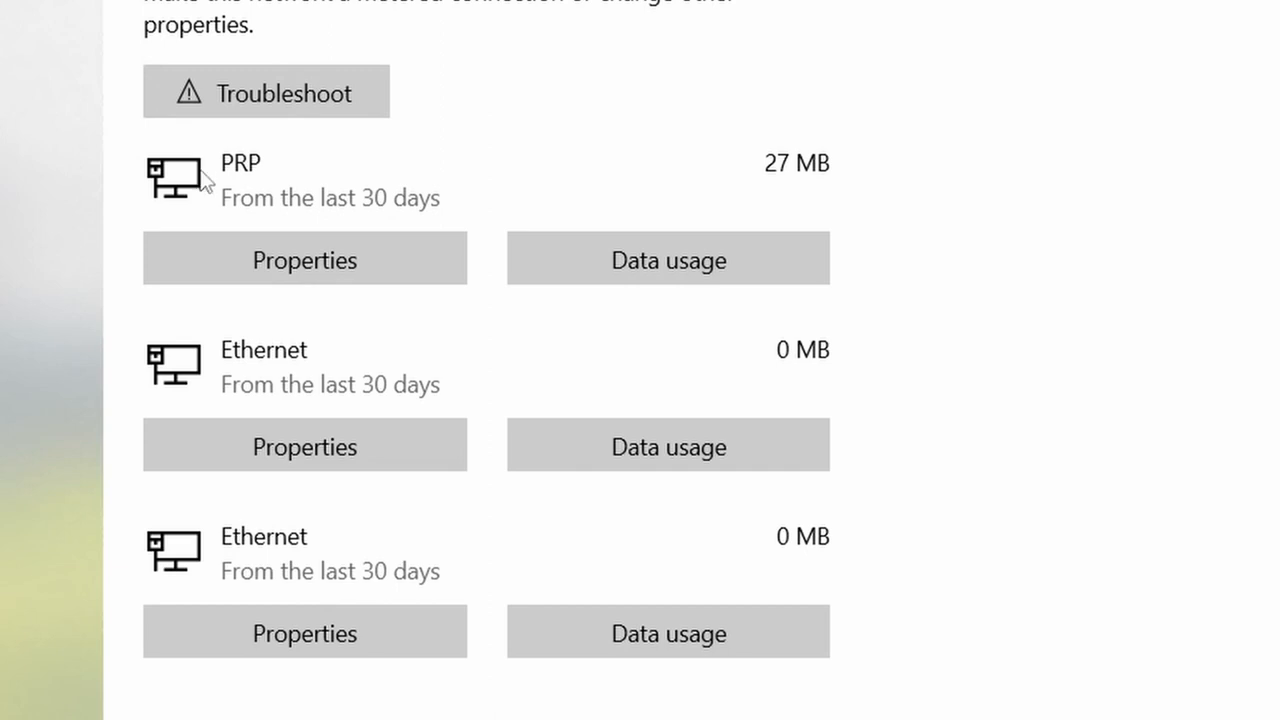
mouse_move(208, 222)
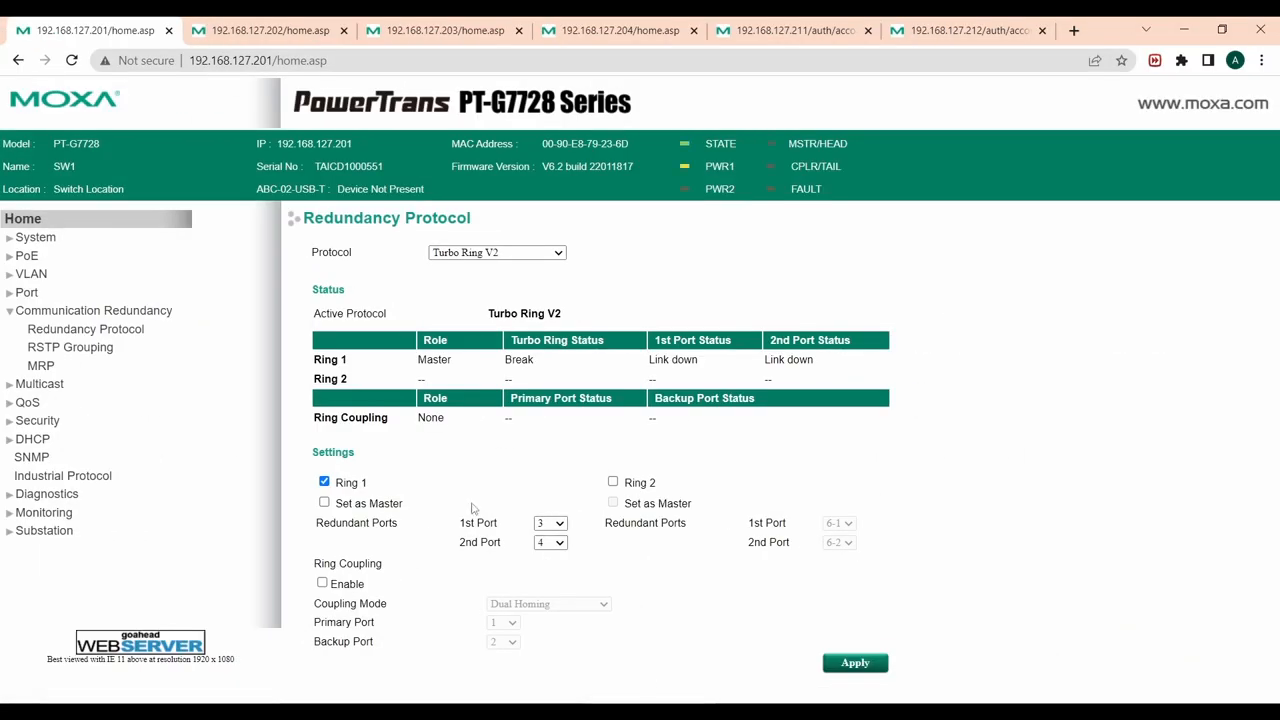
mouse_move(490, 335)
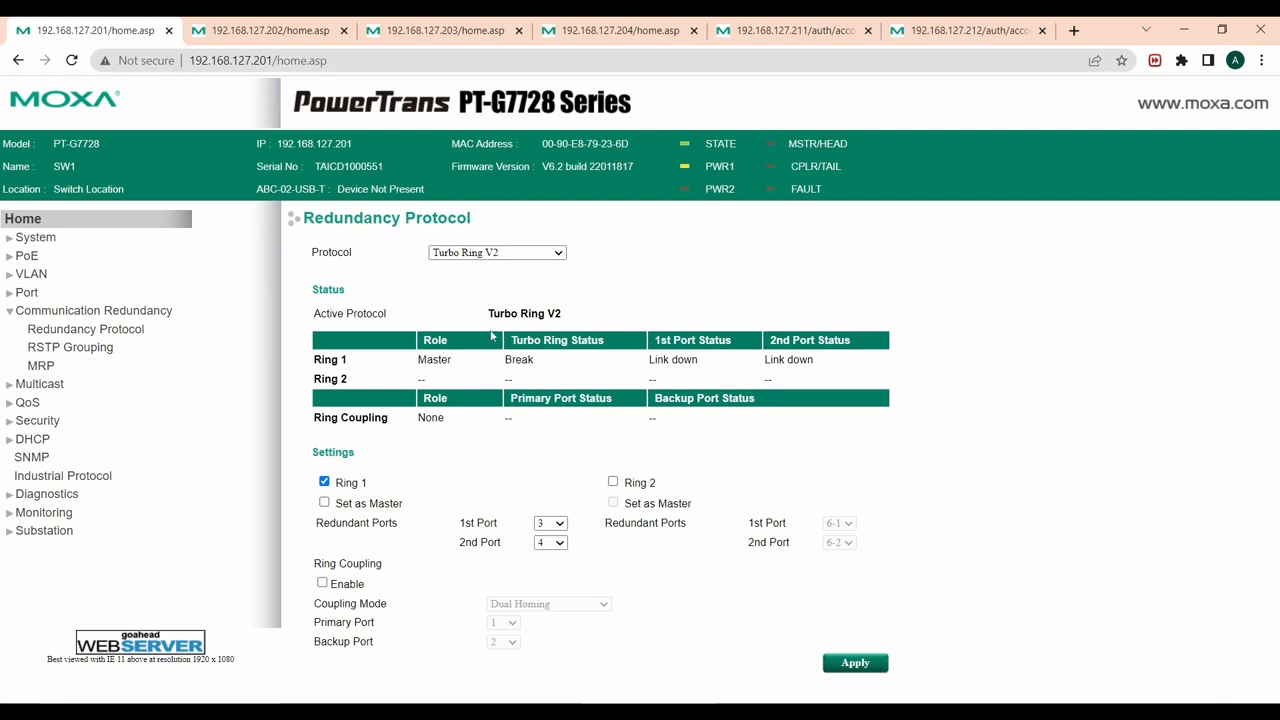
Check Turbo Ring V2 status on SW2, SW3 and SW4, then go to 192.168.127.211.
click(270, 30)
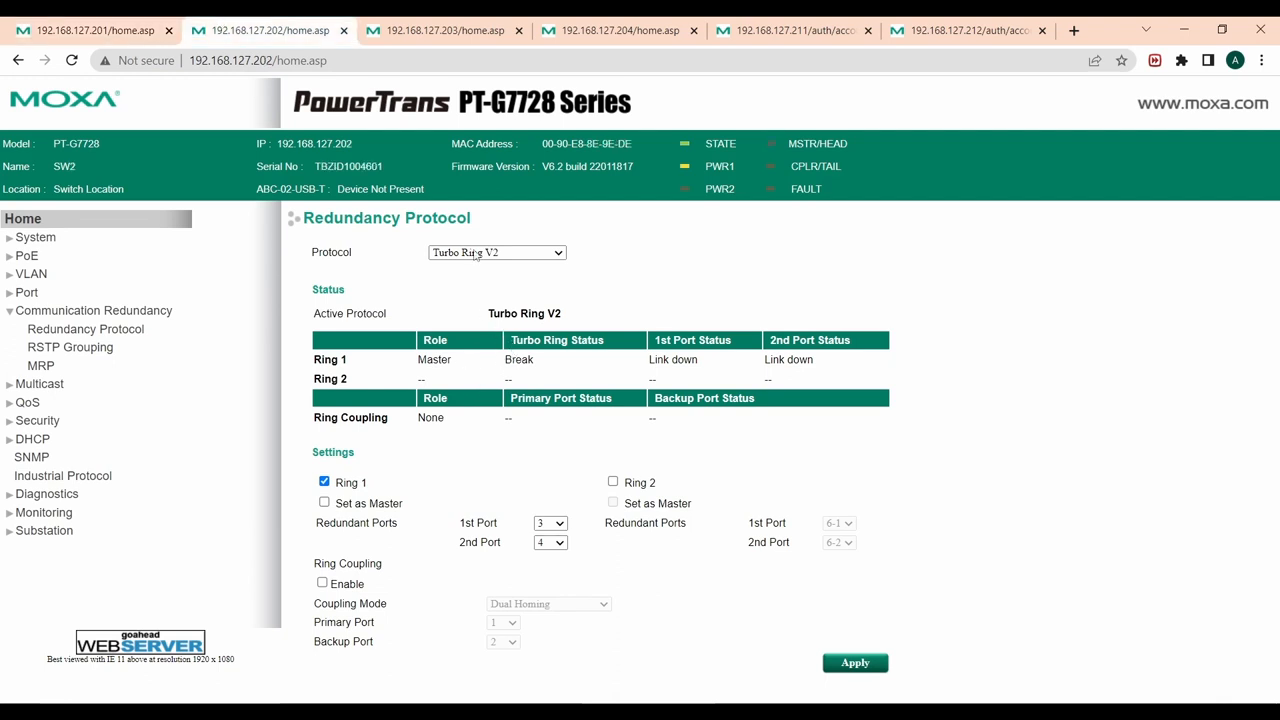
mouse_move(570, 320)
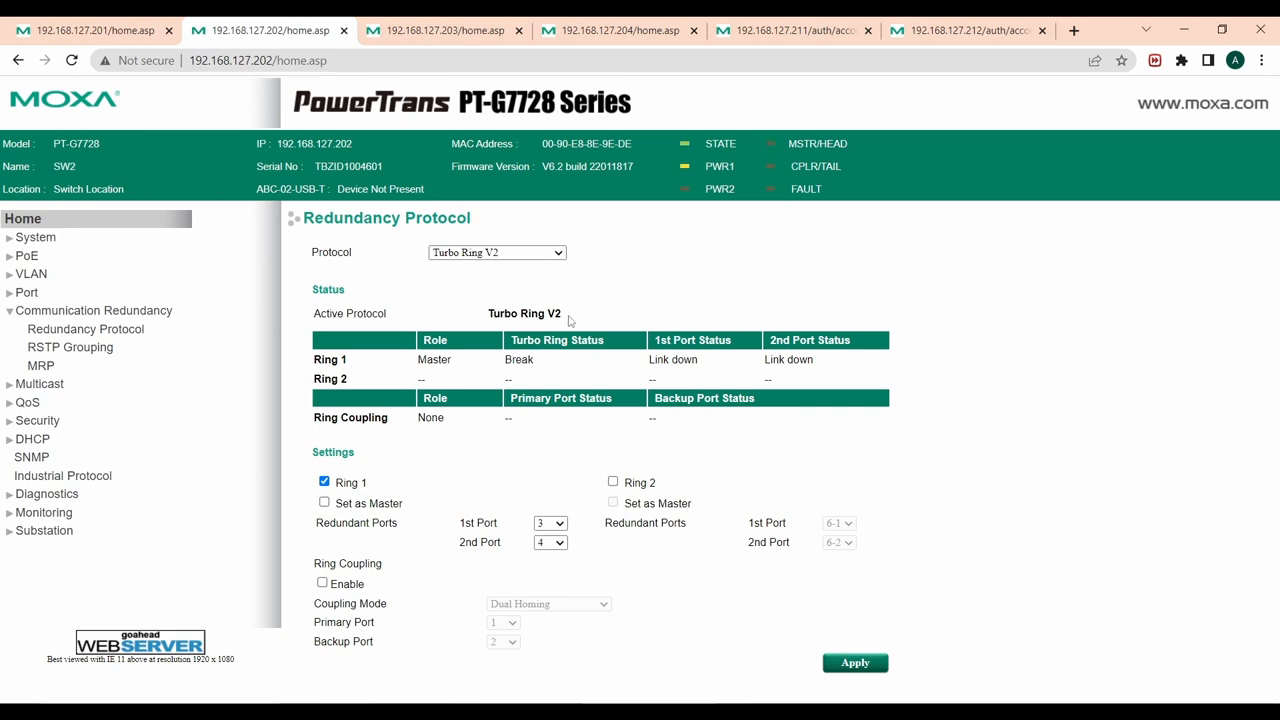
click(440, 30)
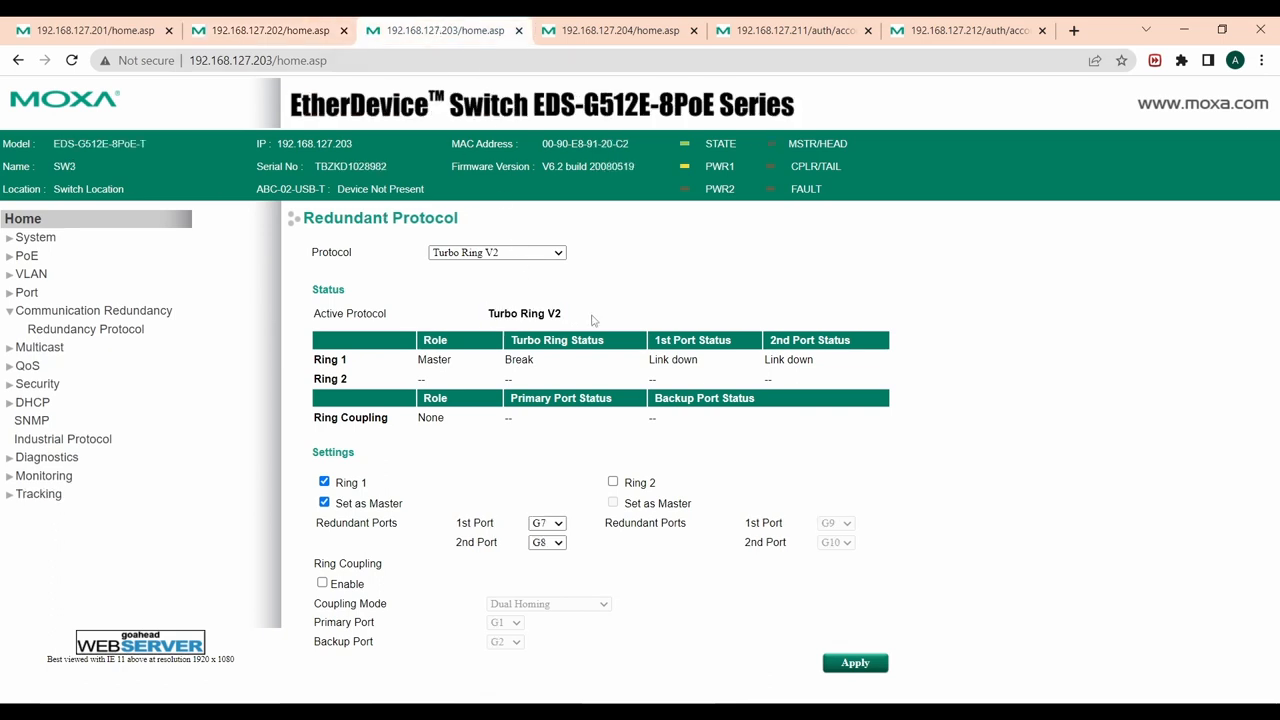
click(620, 30)
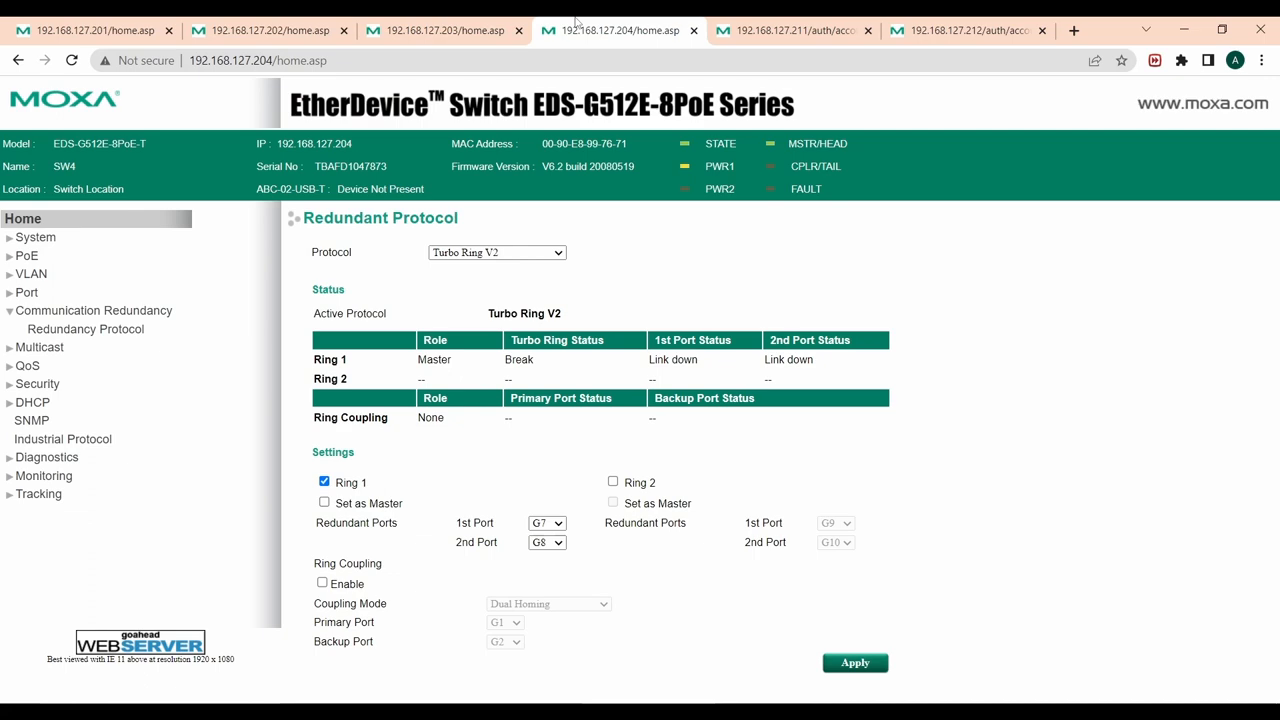
click(790, 30)
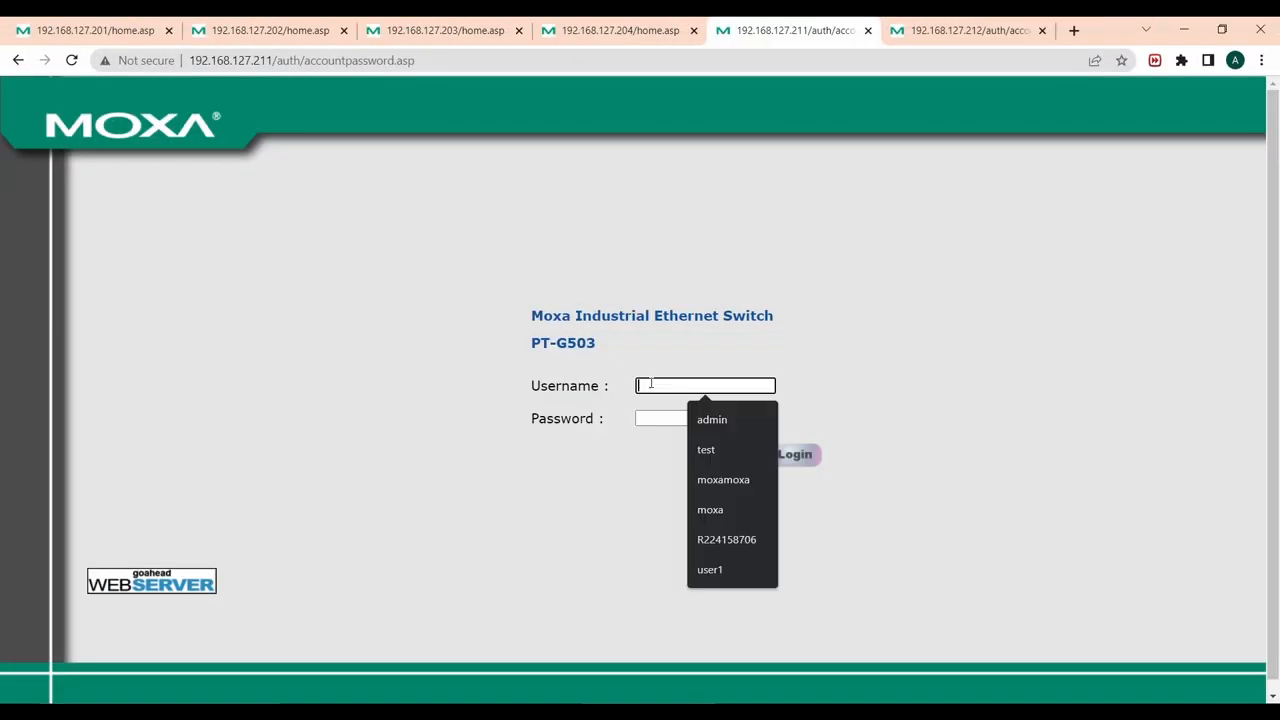
Log in to RedBox RB-1 as admin and apply its PRP redundancy protocol settings.
click(711, 419)
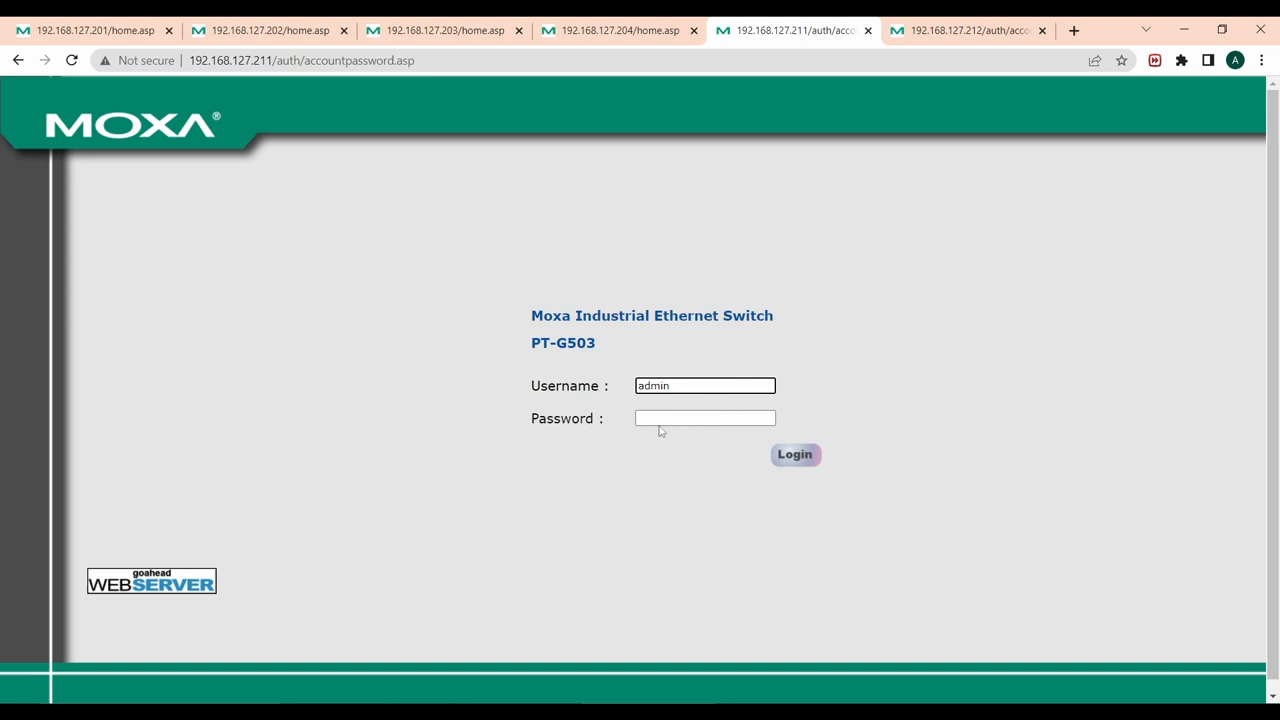
click(795, 454)
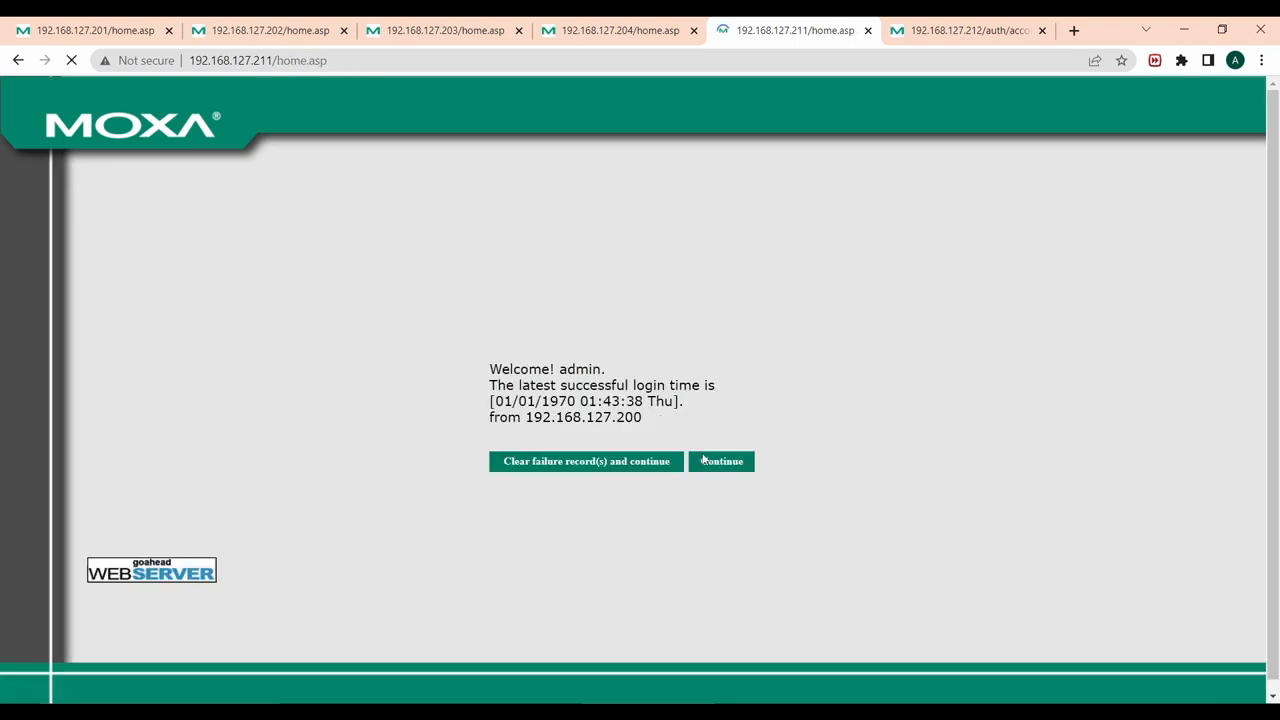
click(720, 461)
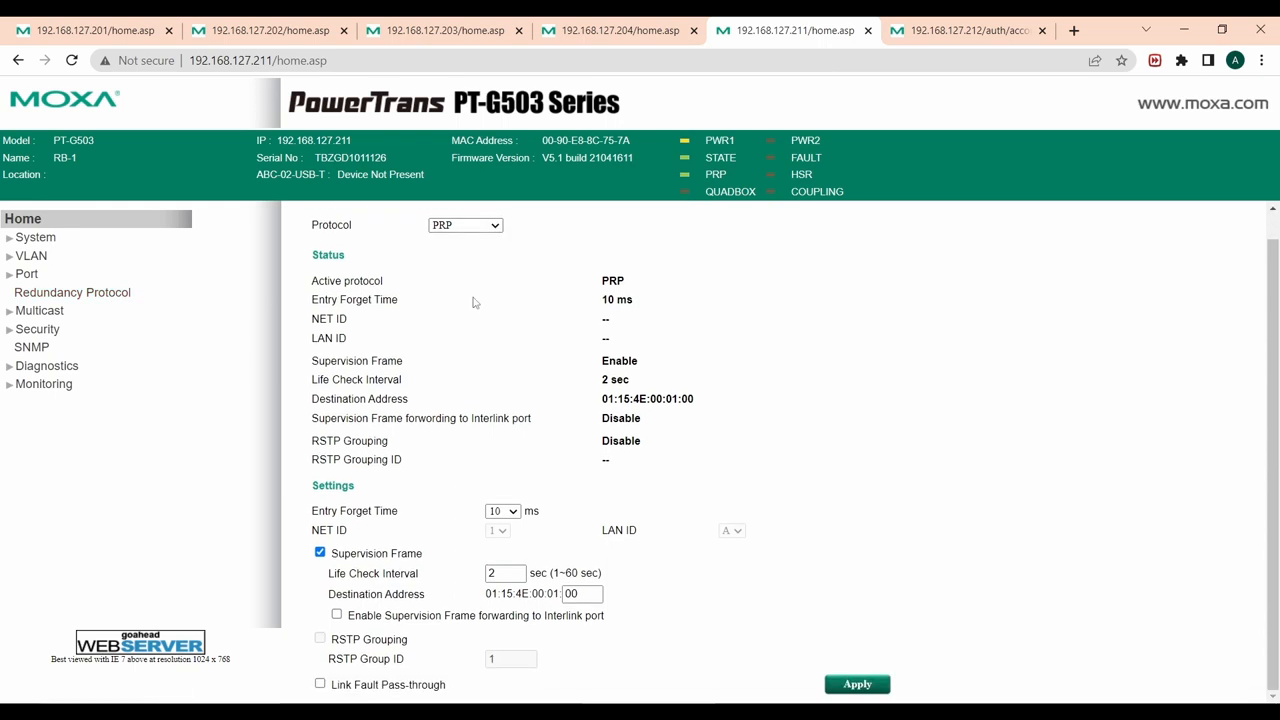
mouse_move(487, 560)
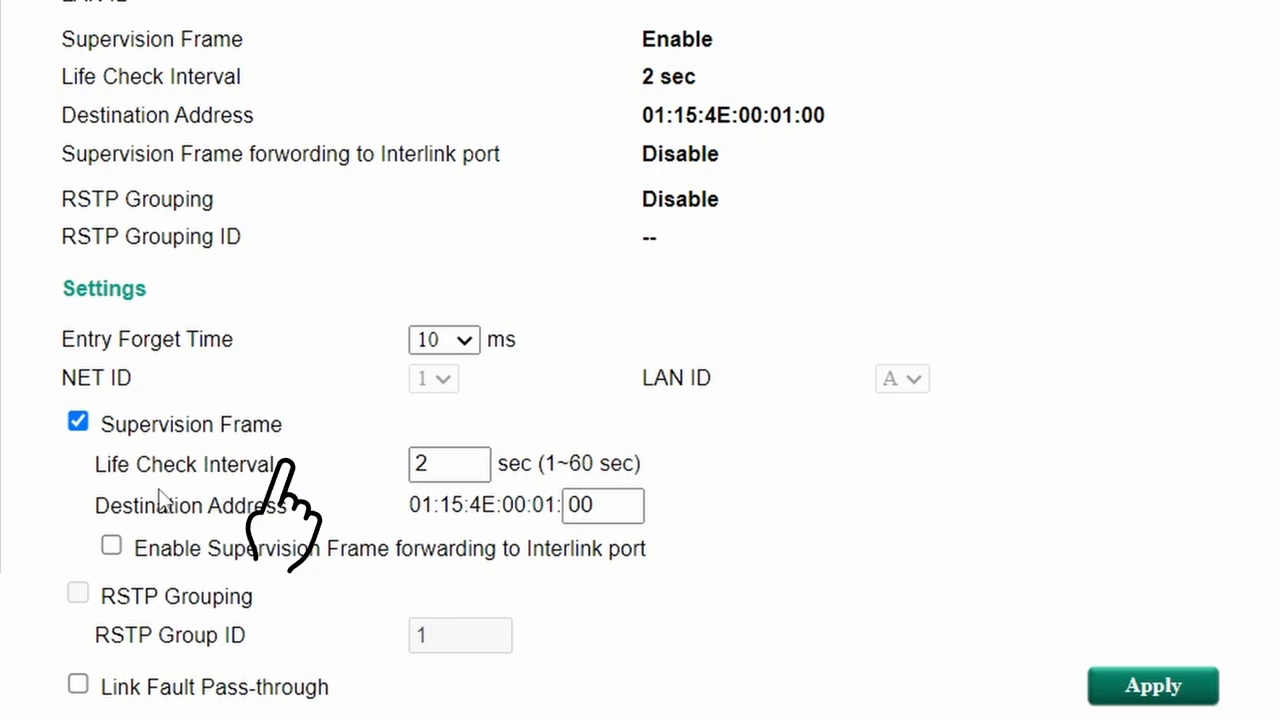
mouse_move(332, 538)
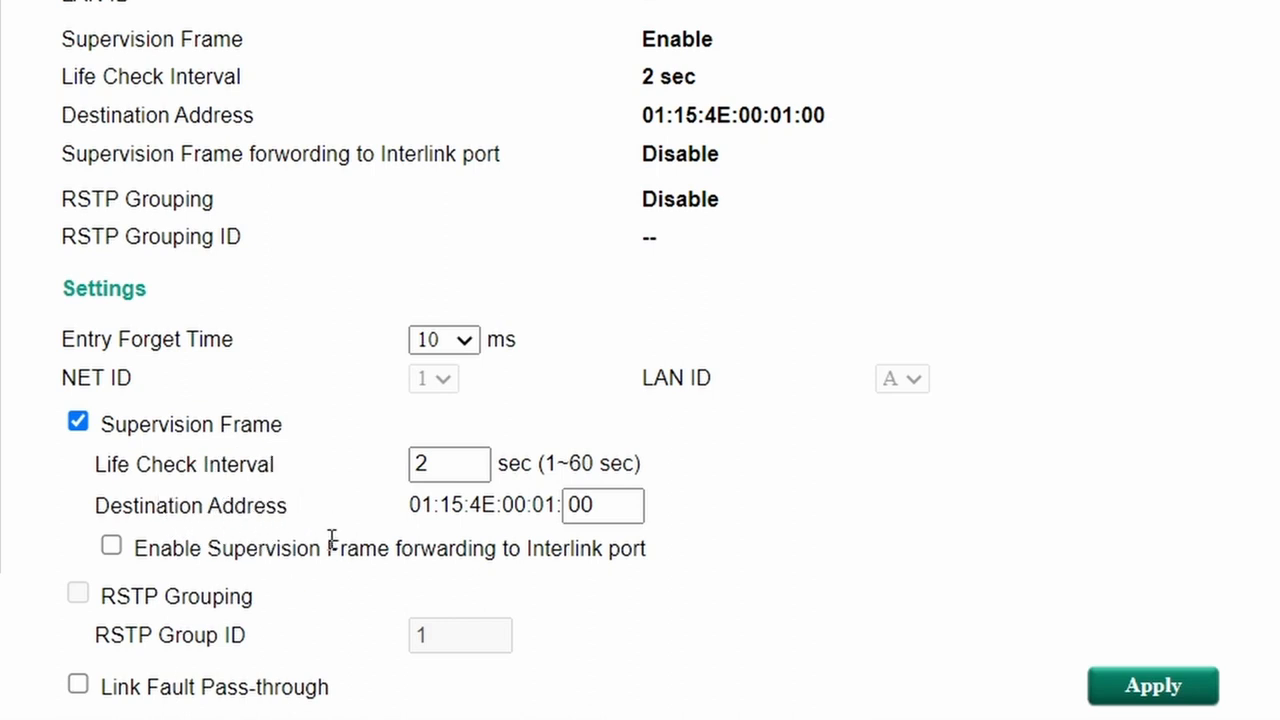
mouse_move(499, 580)
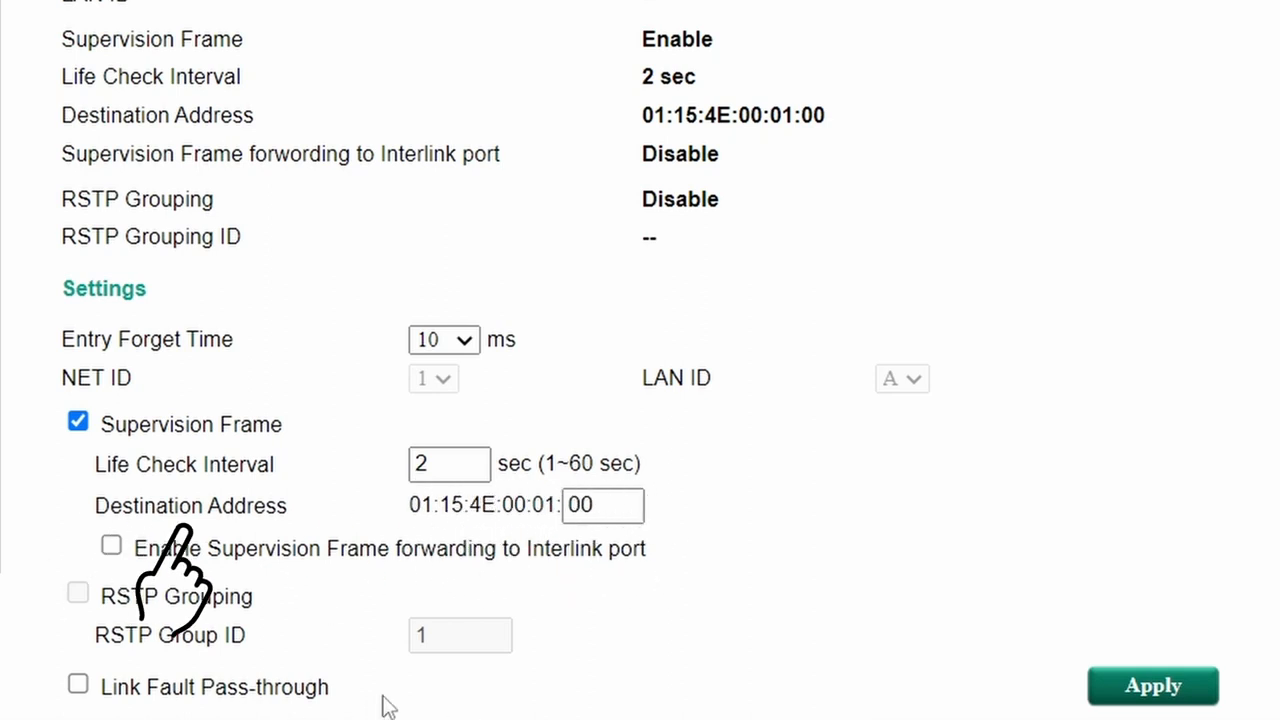
mouse_move(490, 700)
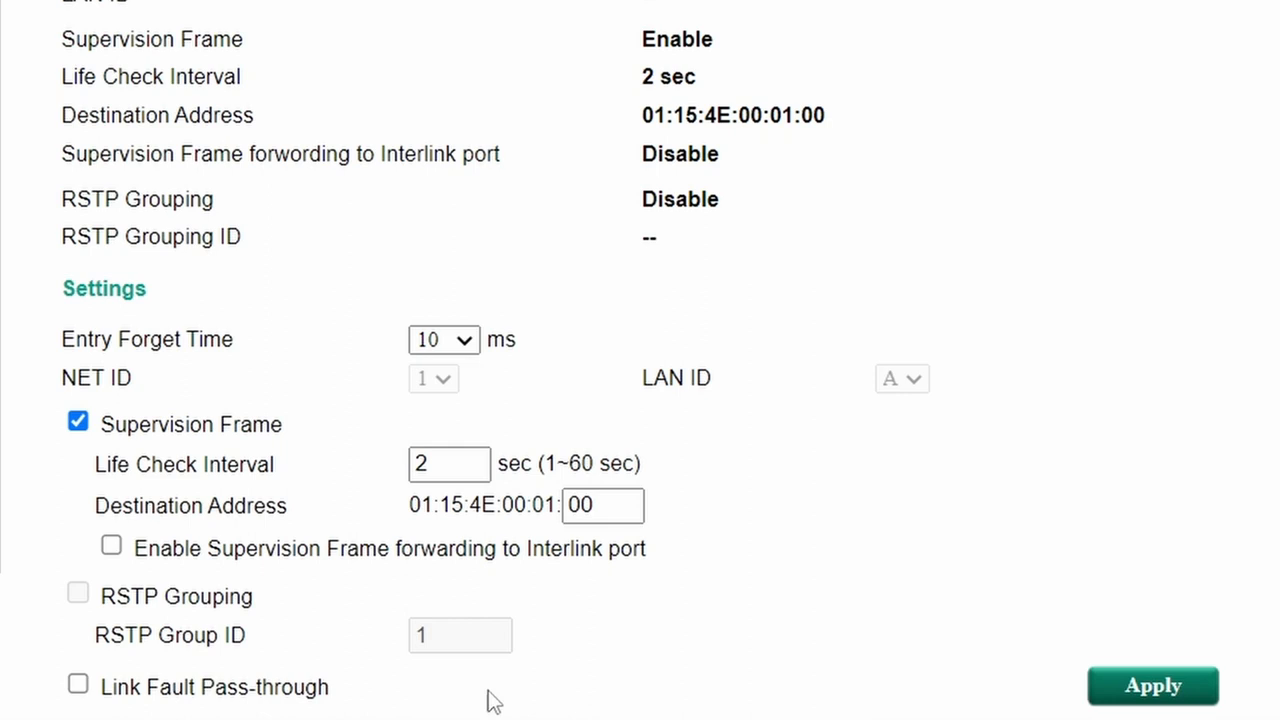
mouse_move(925, 688)
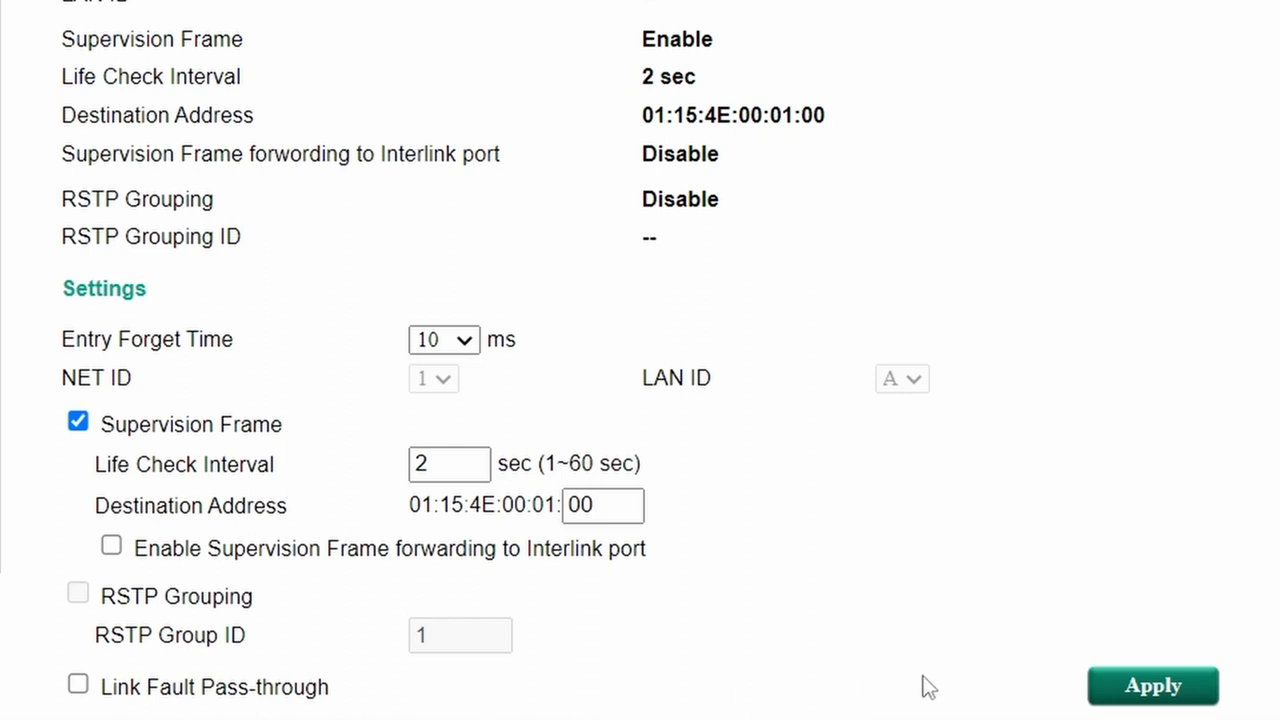
click(1152, 686)
text(ping 192.)
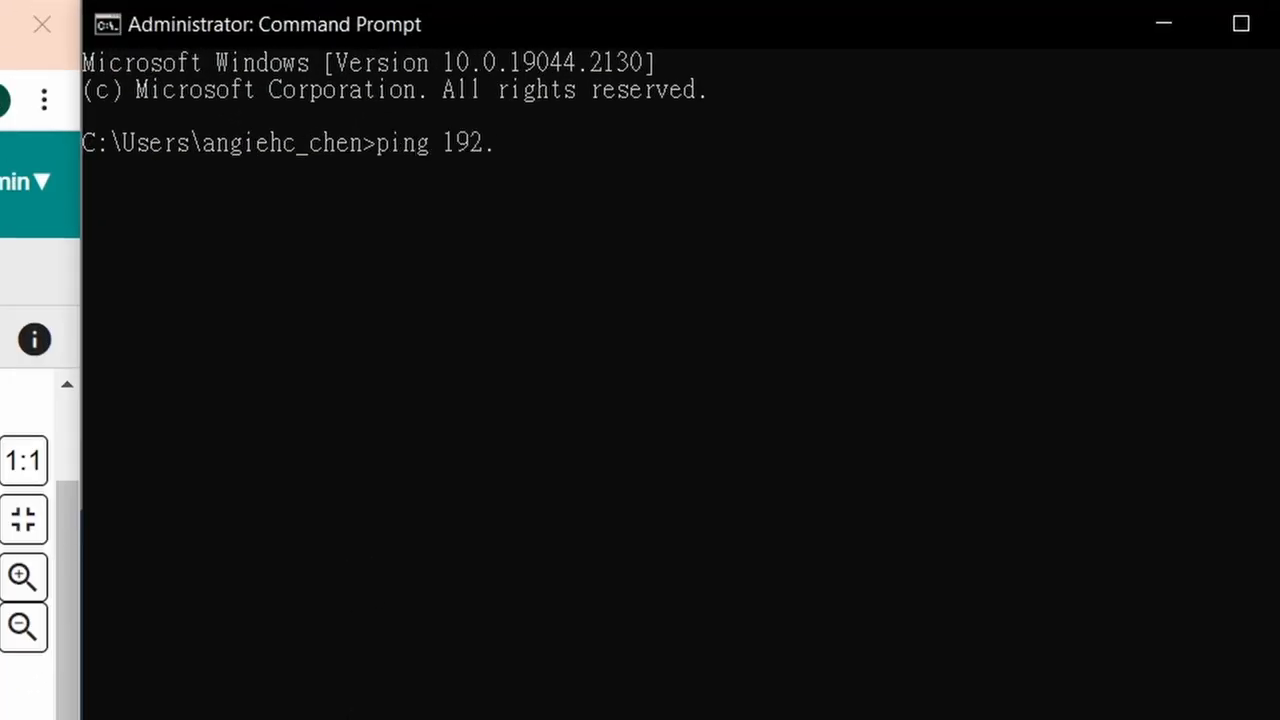
Complete and run the continuous ping 192.168.127.100 -t.
text(168.127.100 -t)
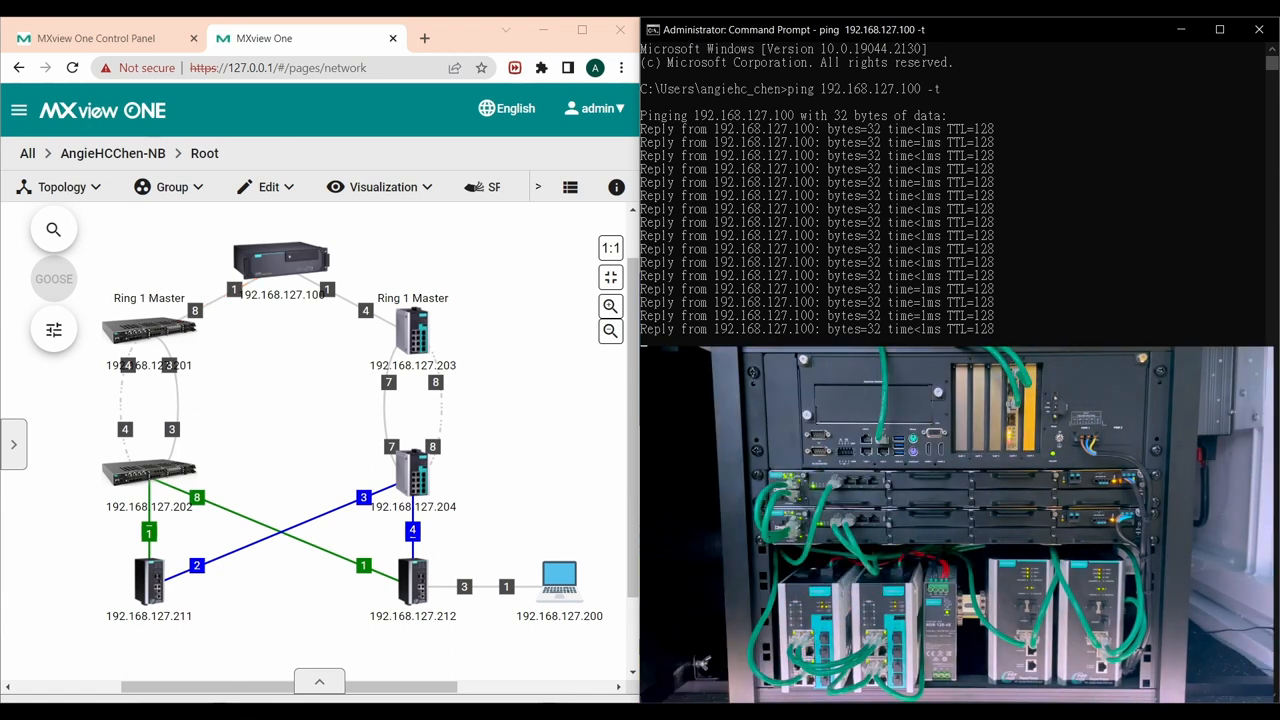
Monitor the MXview One ring, then stop the ping showing 38 sent, 0% loss.
click(1258, 29)
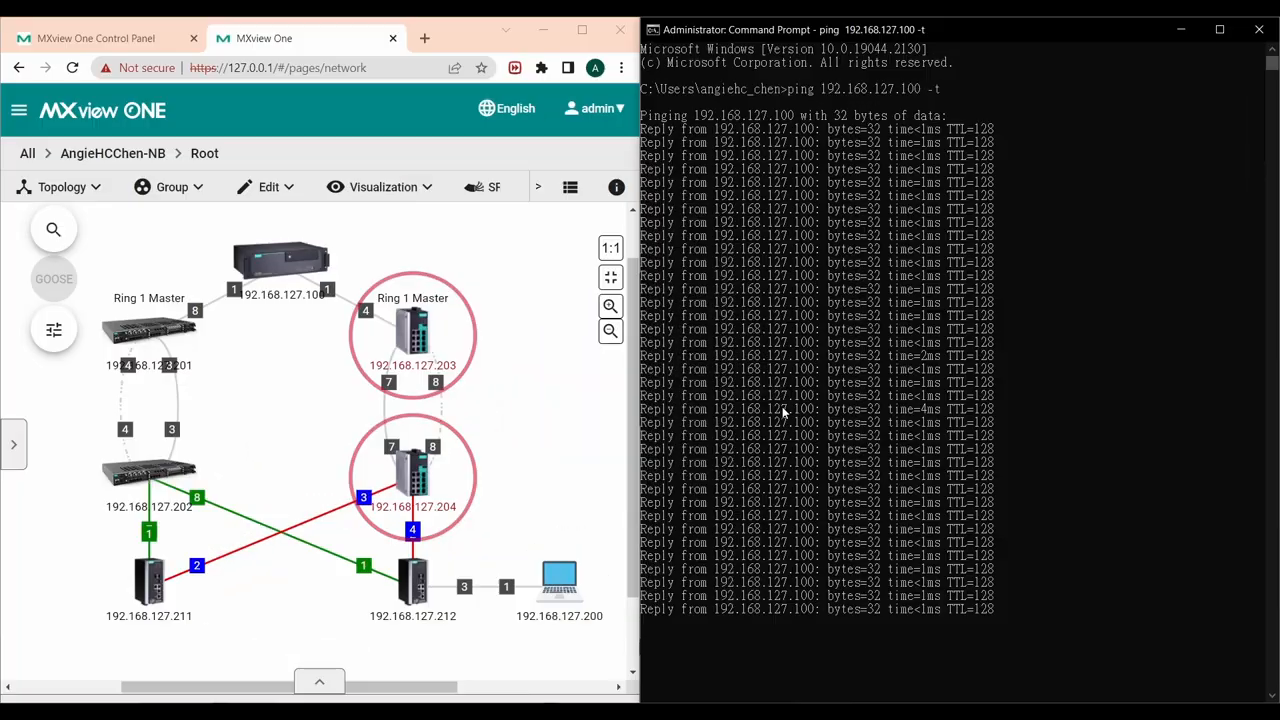
key(ctrl+c)
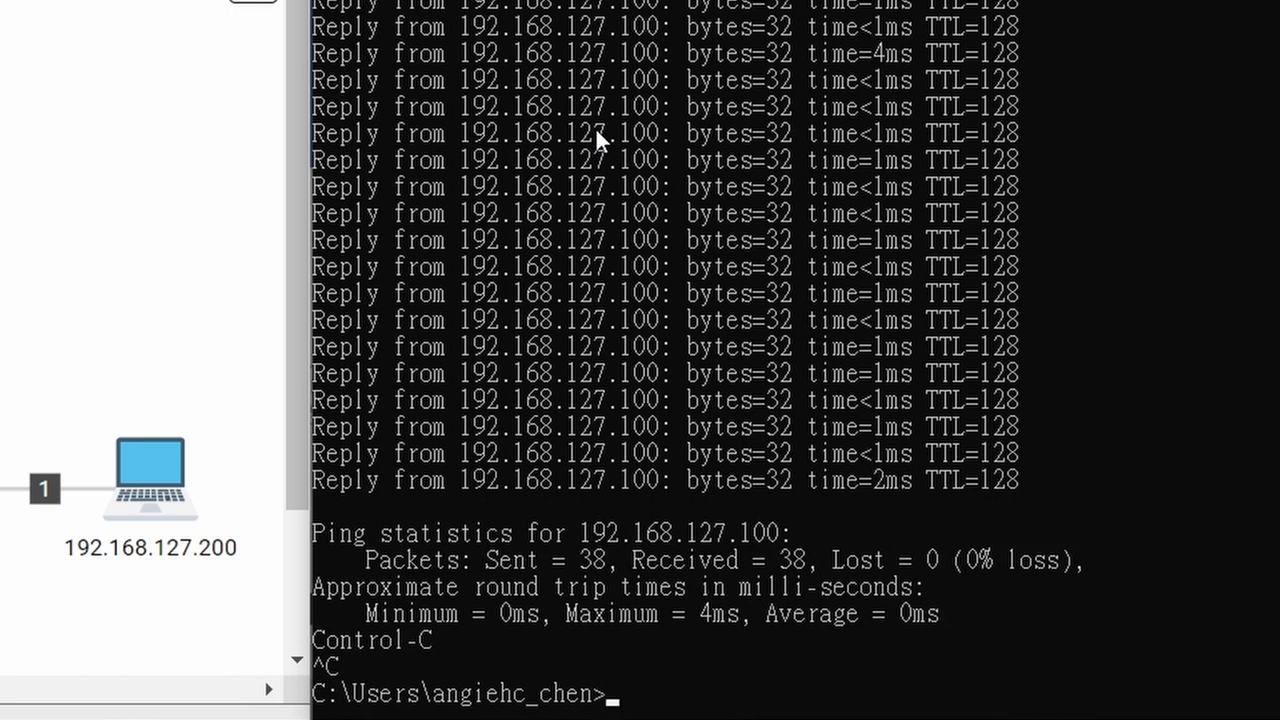
mouse_move(960, 608)
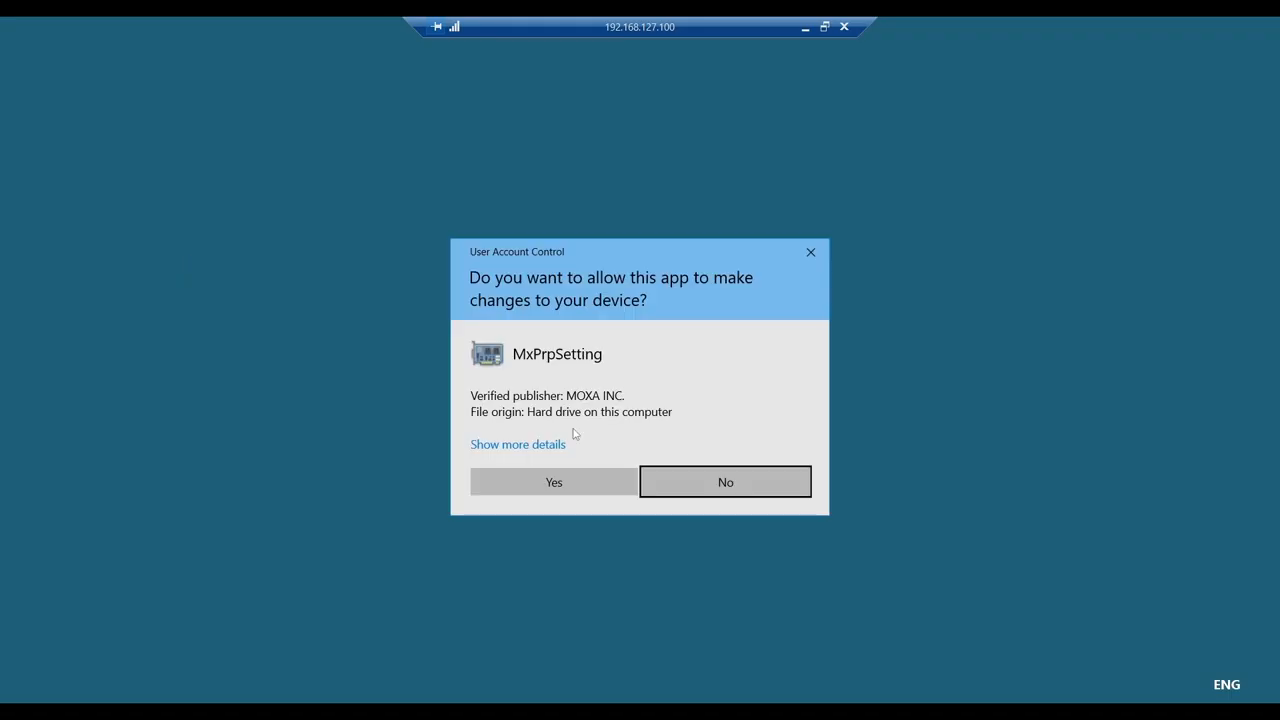
Allow the MxPrpSetting utility to run in the UAC prompt.
click(553, 481)
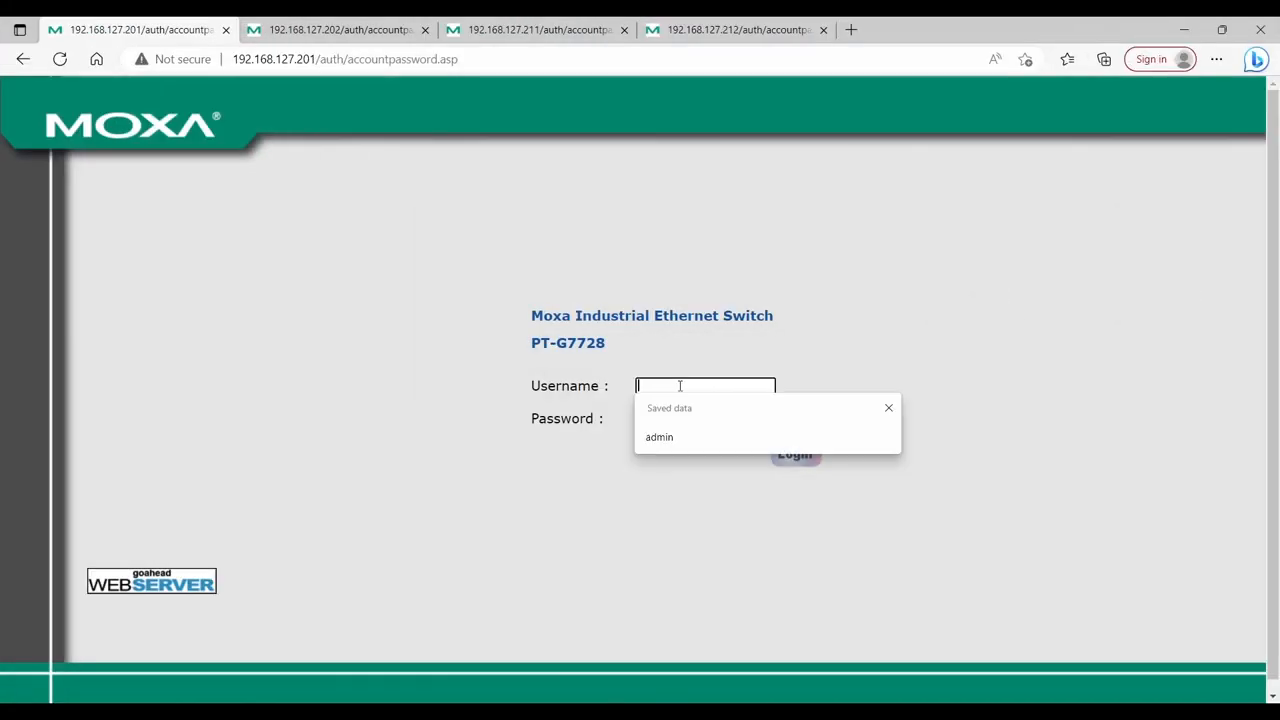
Log in to SW1 at 192.168.127.201 as admin.
click(659, 437)
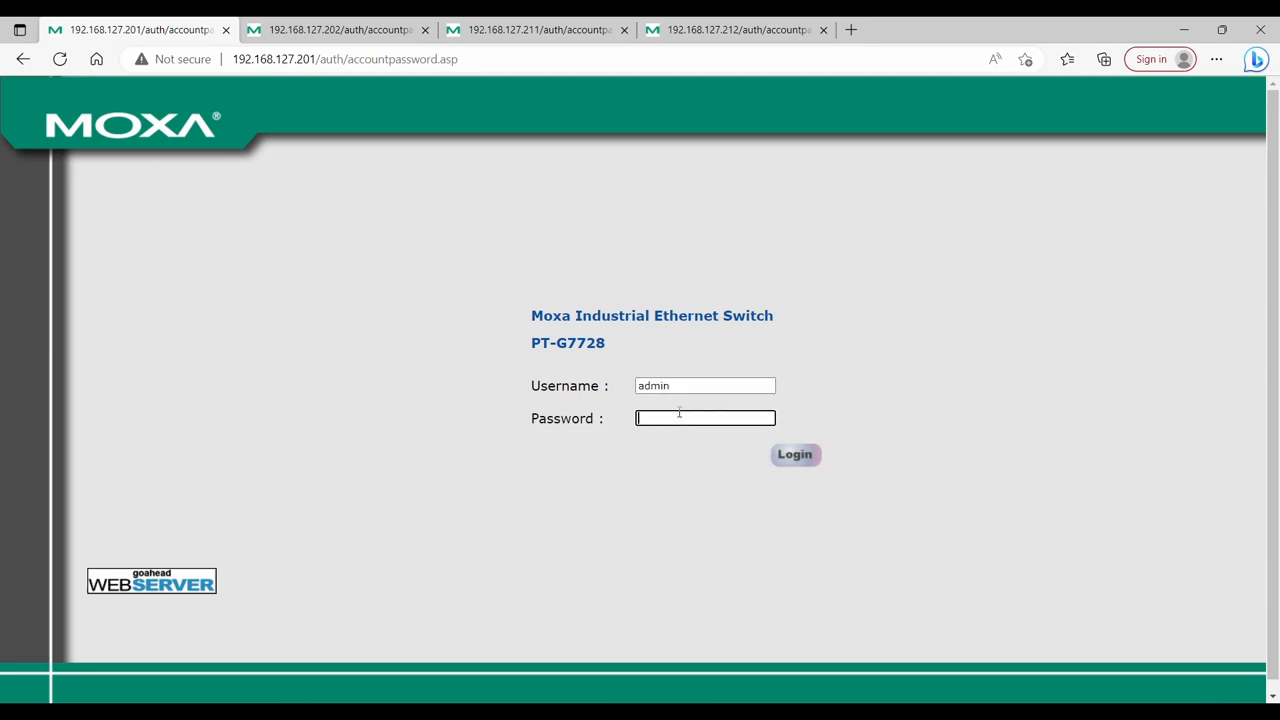
click(794, 454)
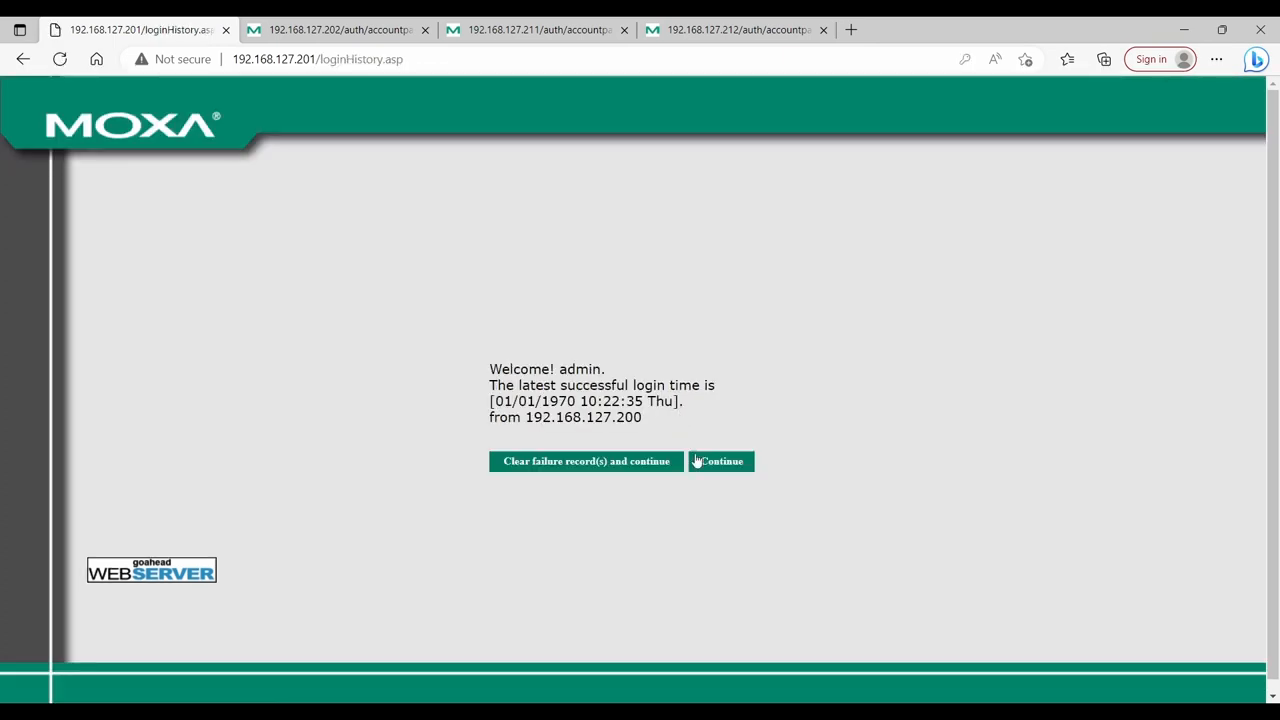
click(720, 461)
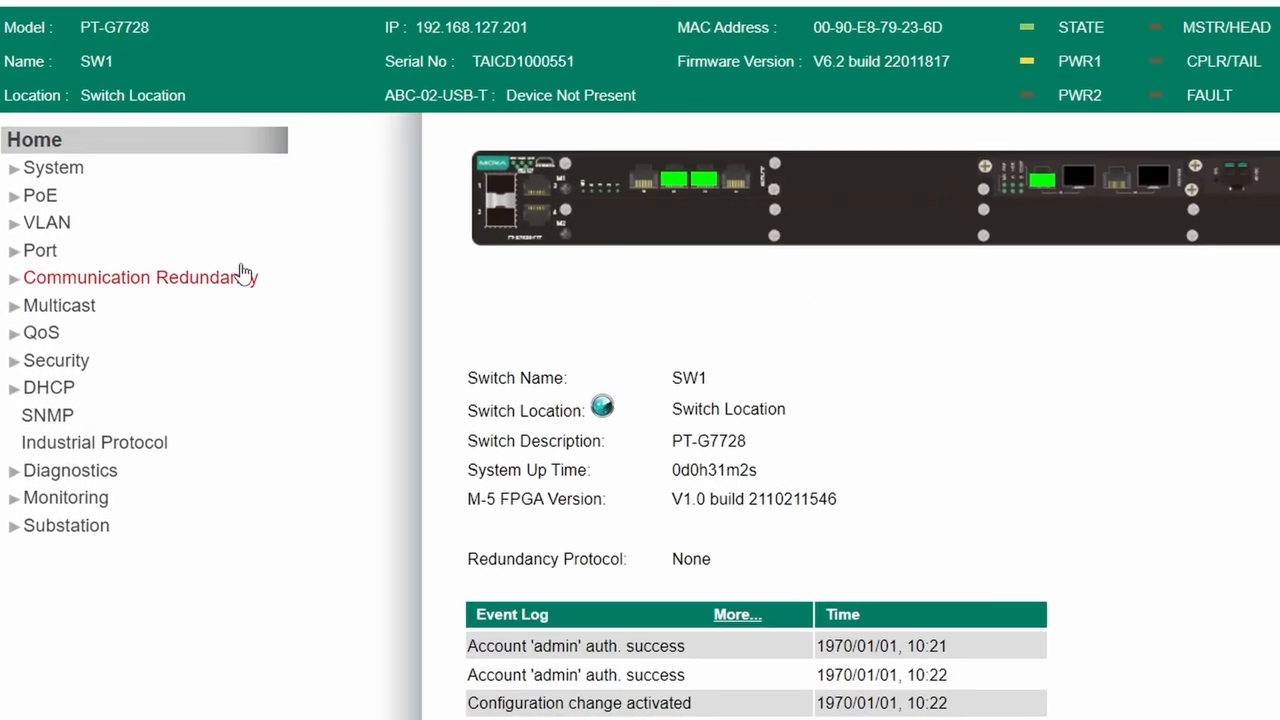
Set SW1's IEC 62439-3 protocol to HSR and apply it.
click(140, 277)
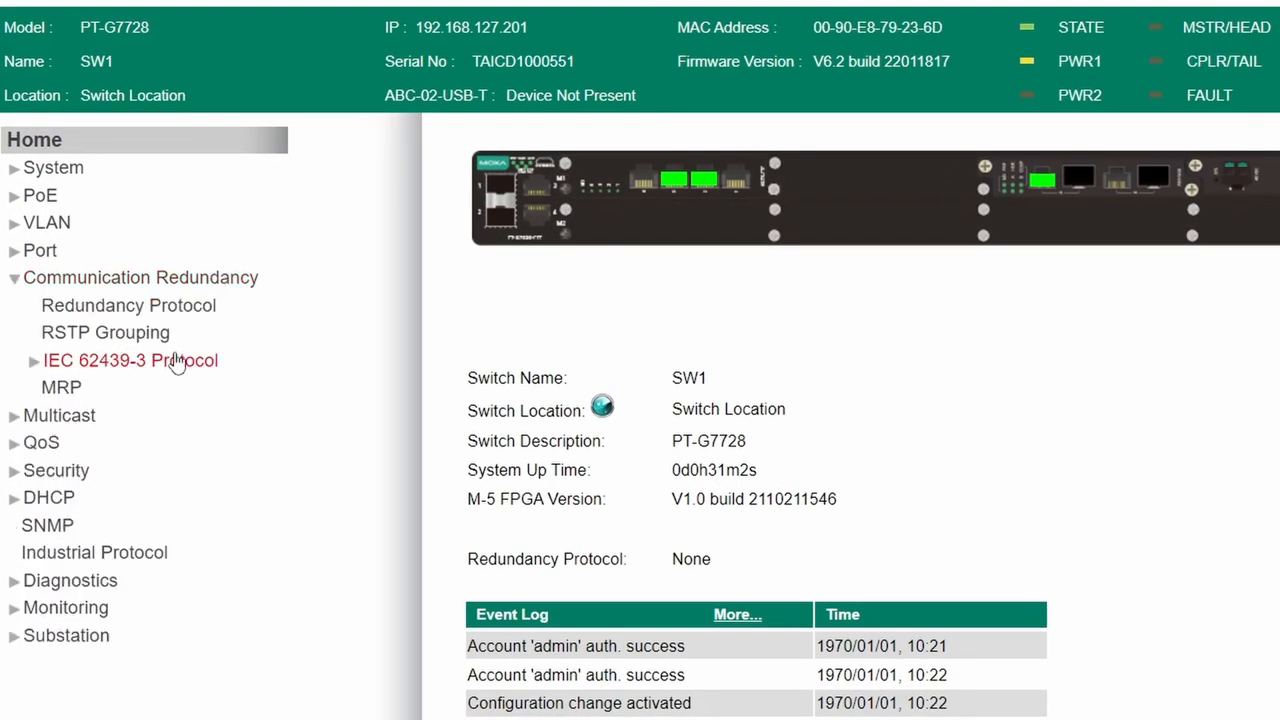
click(34, 360)
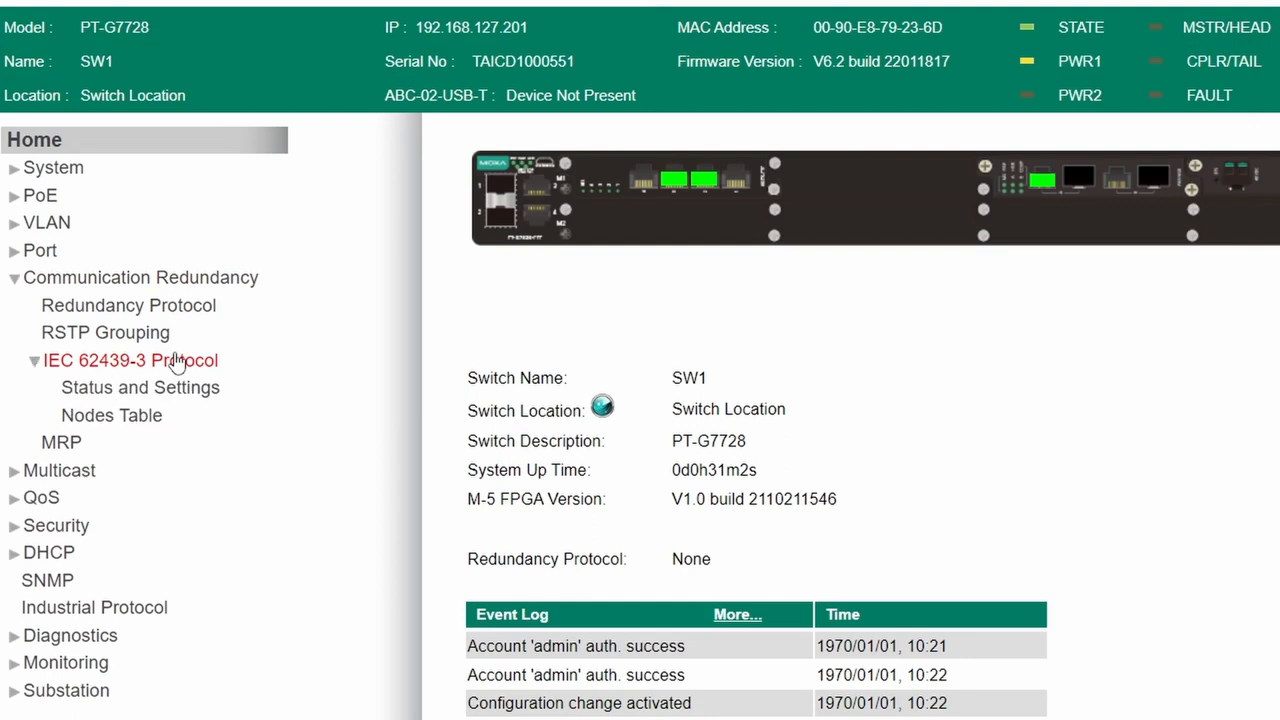
click(140, 387)
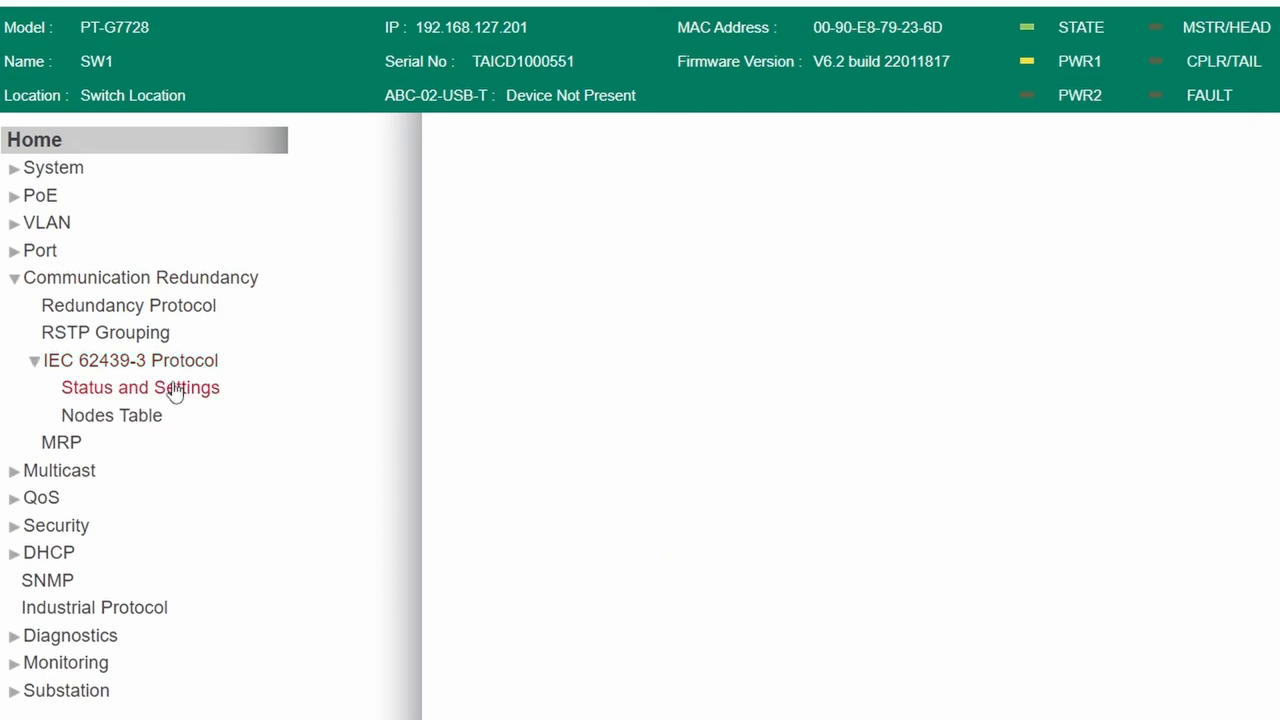
click(140, 387)
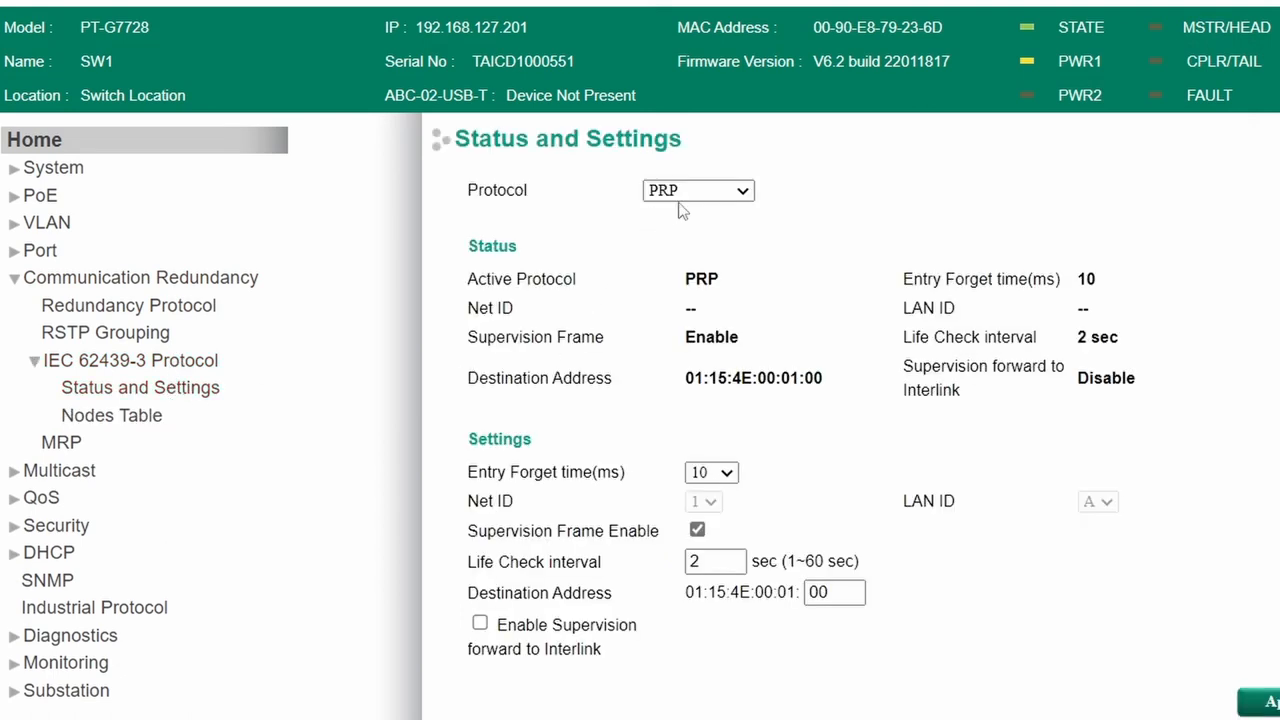
click(697, 190)
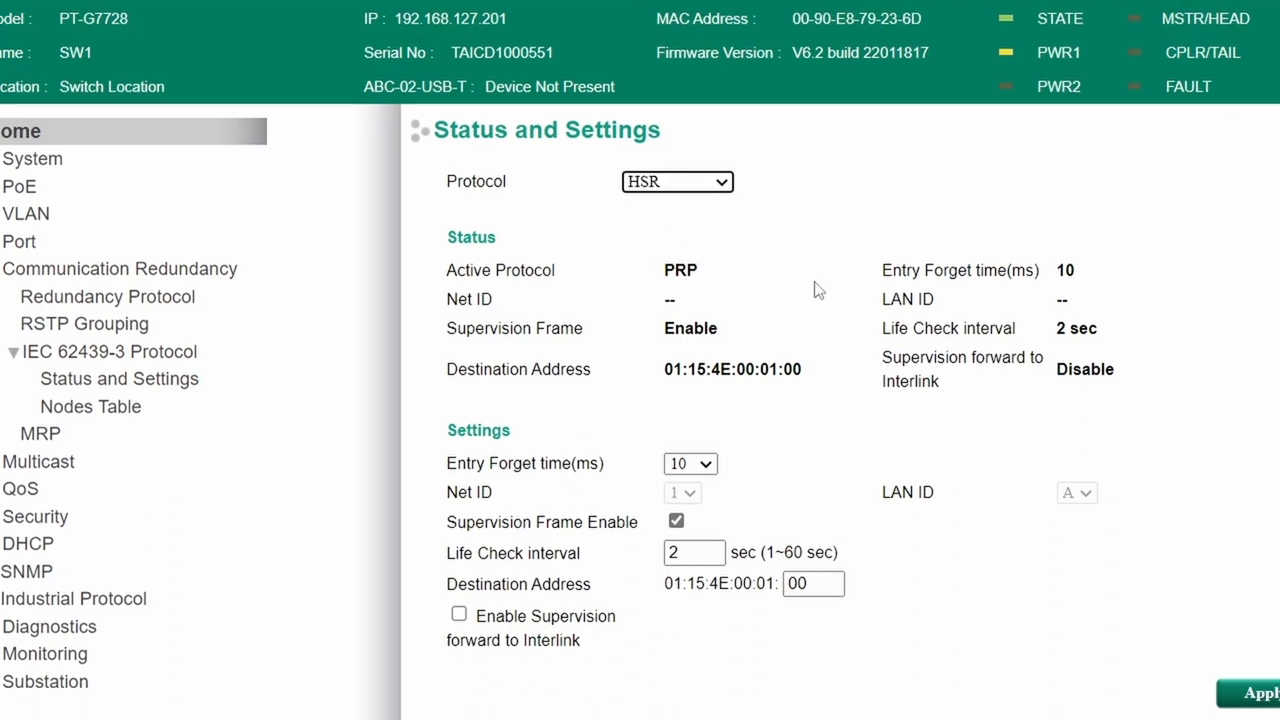
scroll(down, 3)
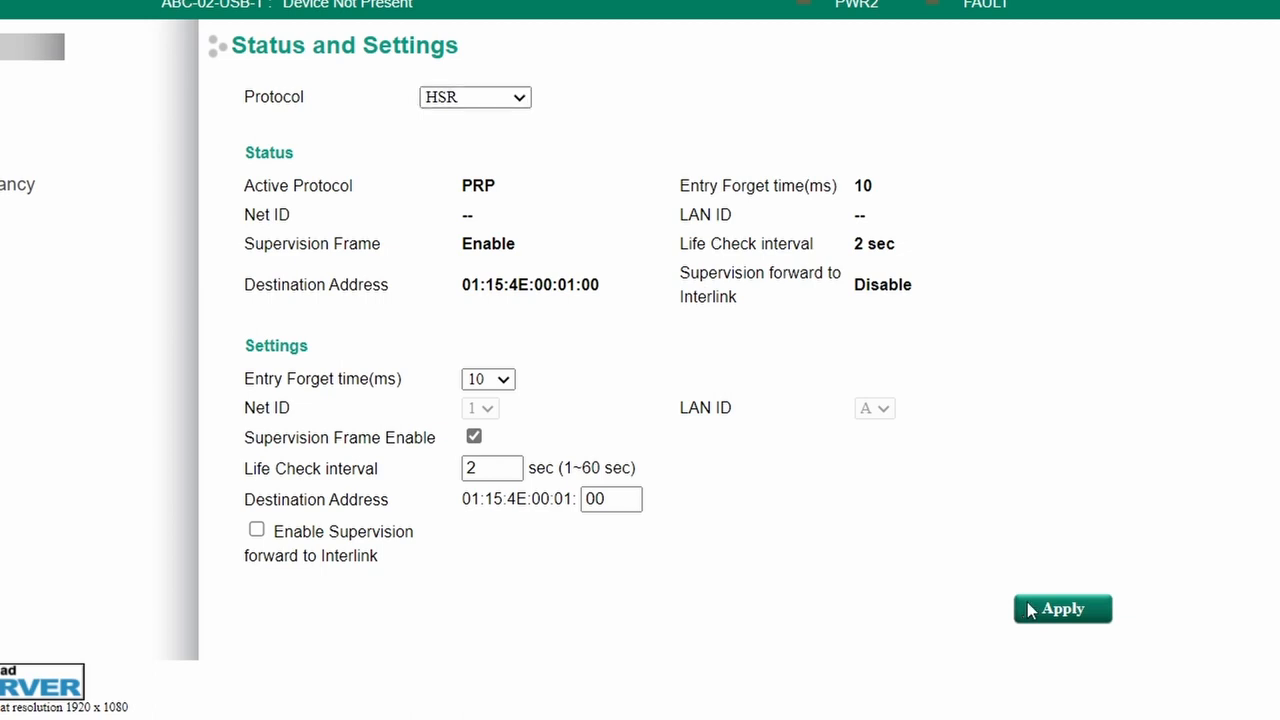
click(1062, 609)
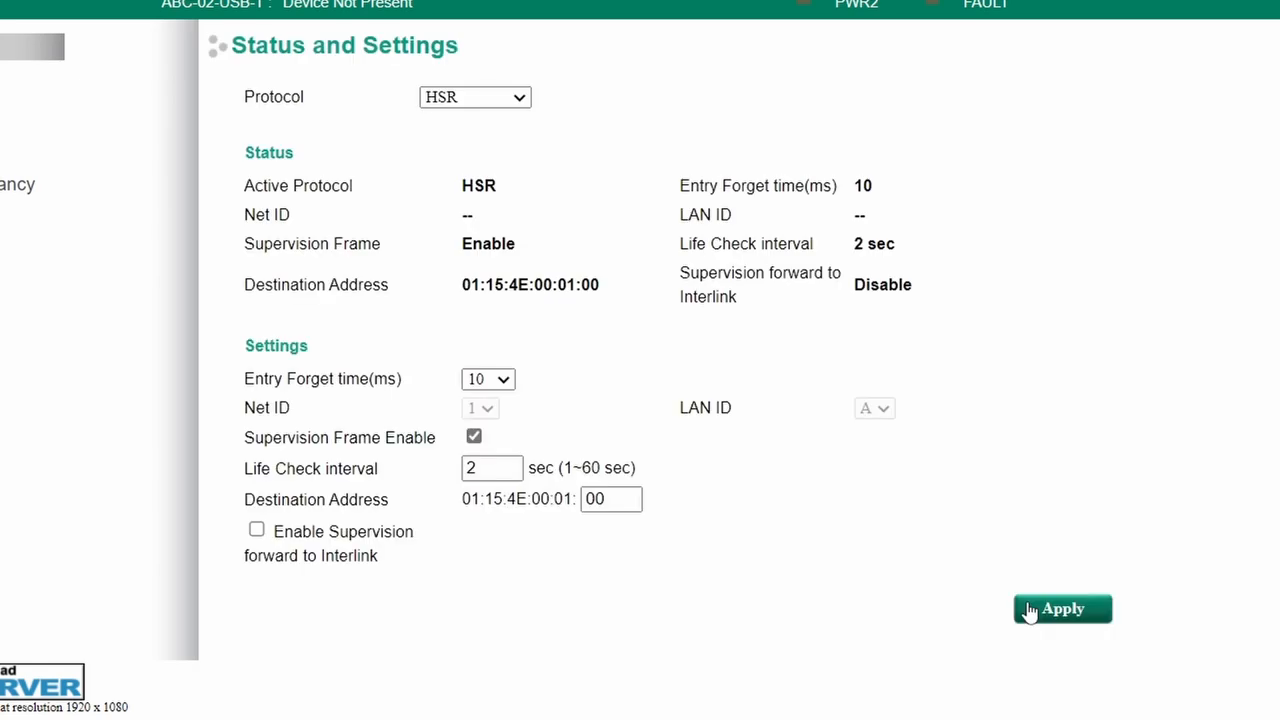
mouse_move(991, 573)
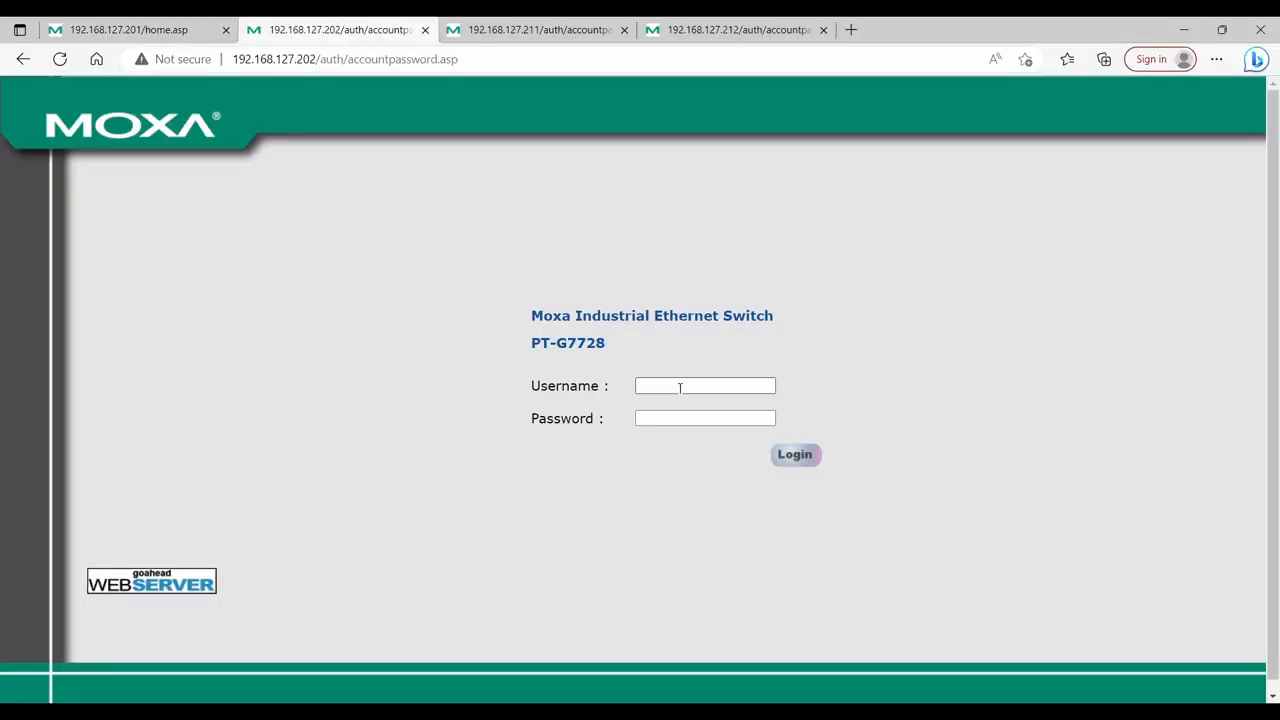
Log in to SW2 at 192.168.127.202, set IEC 62439-3 protocol to HSR, and apply.
click(795, 454)
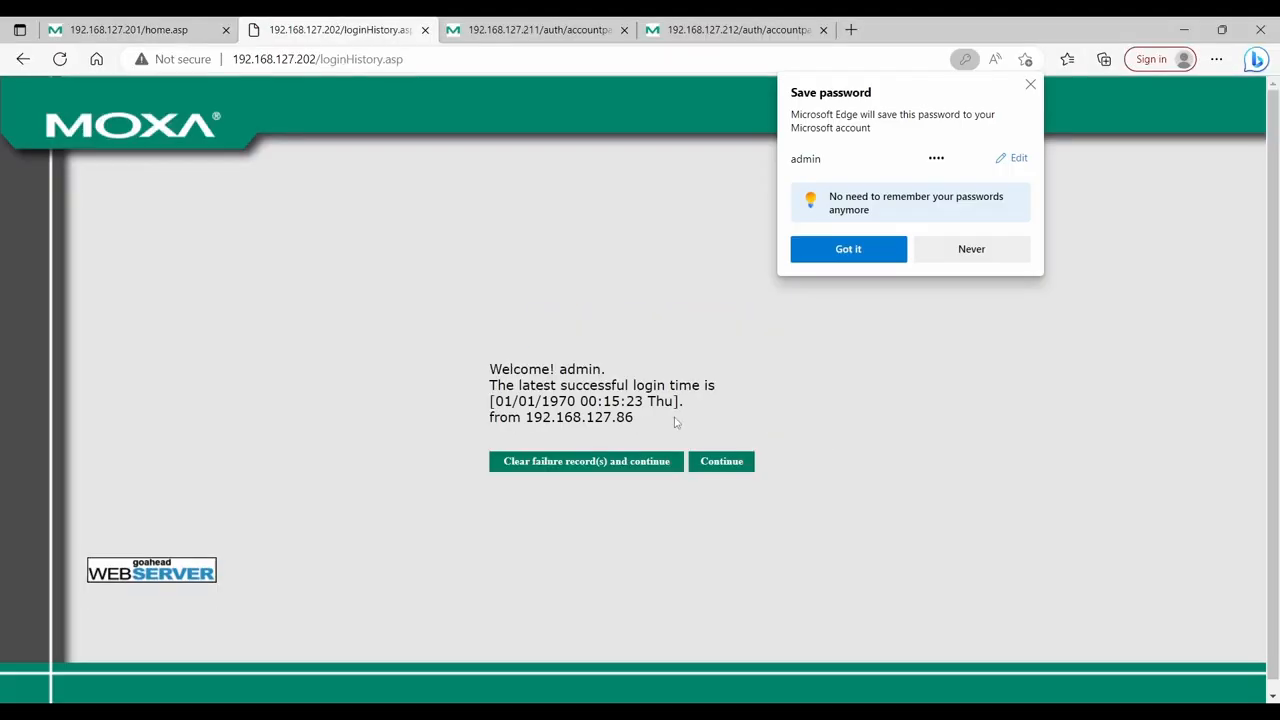
click(721, 461)
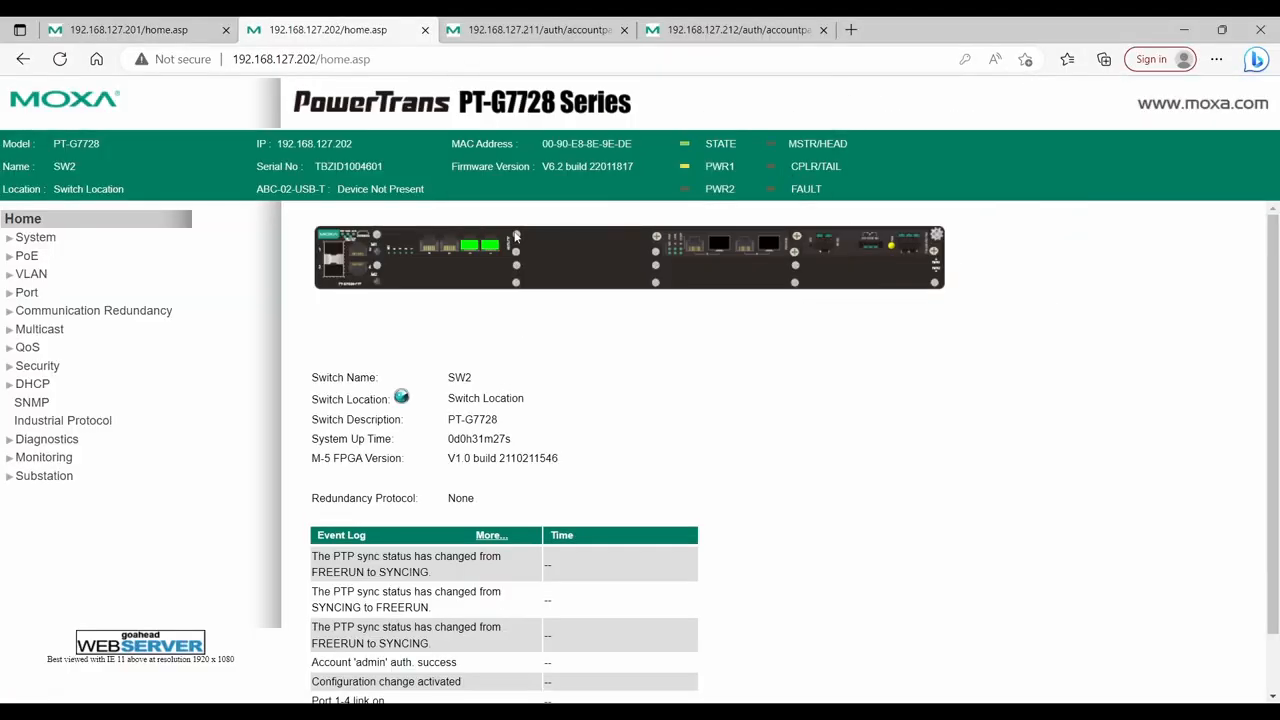
click(92, 383)
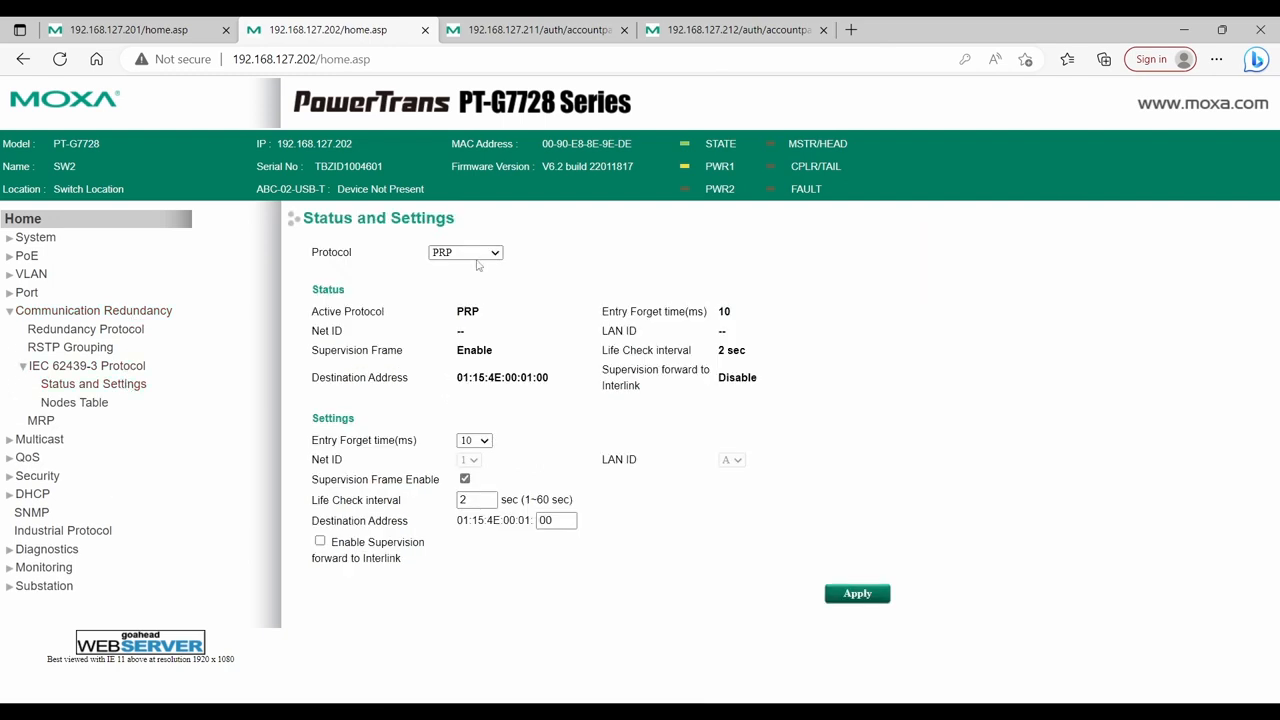
click(465, 252)
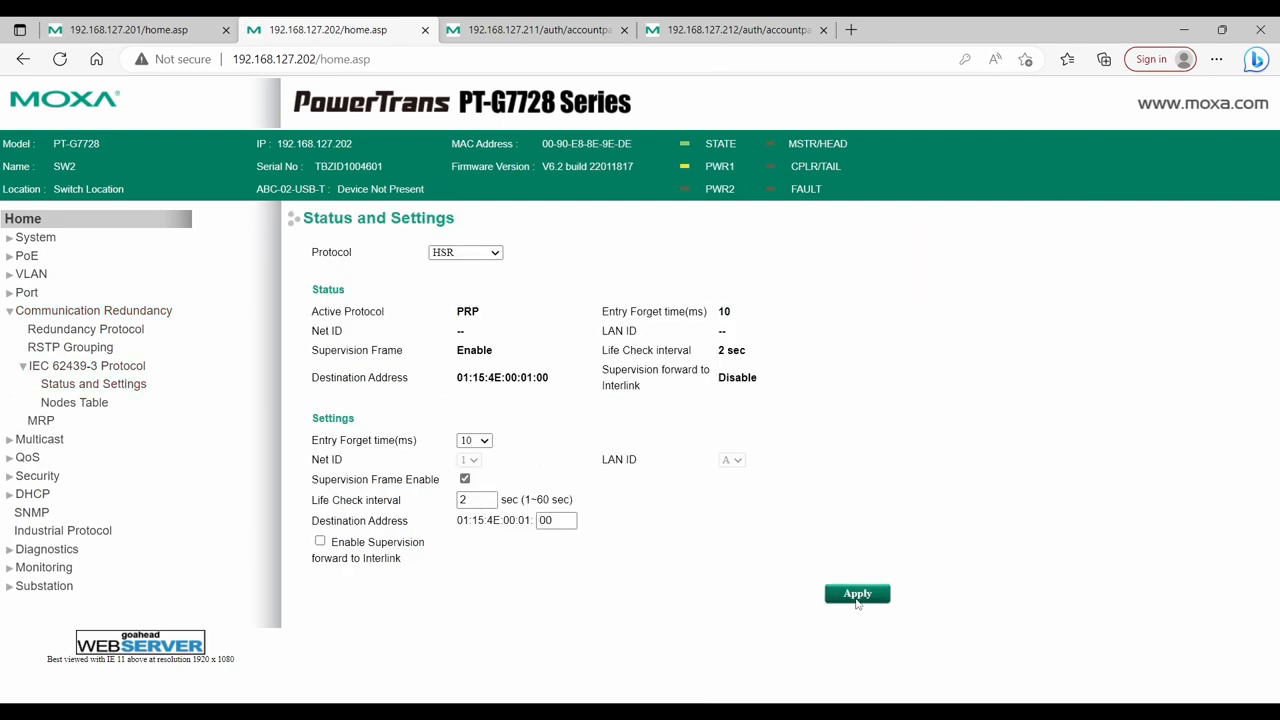
click(537, 29)
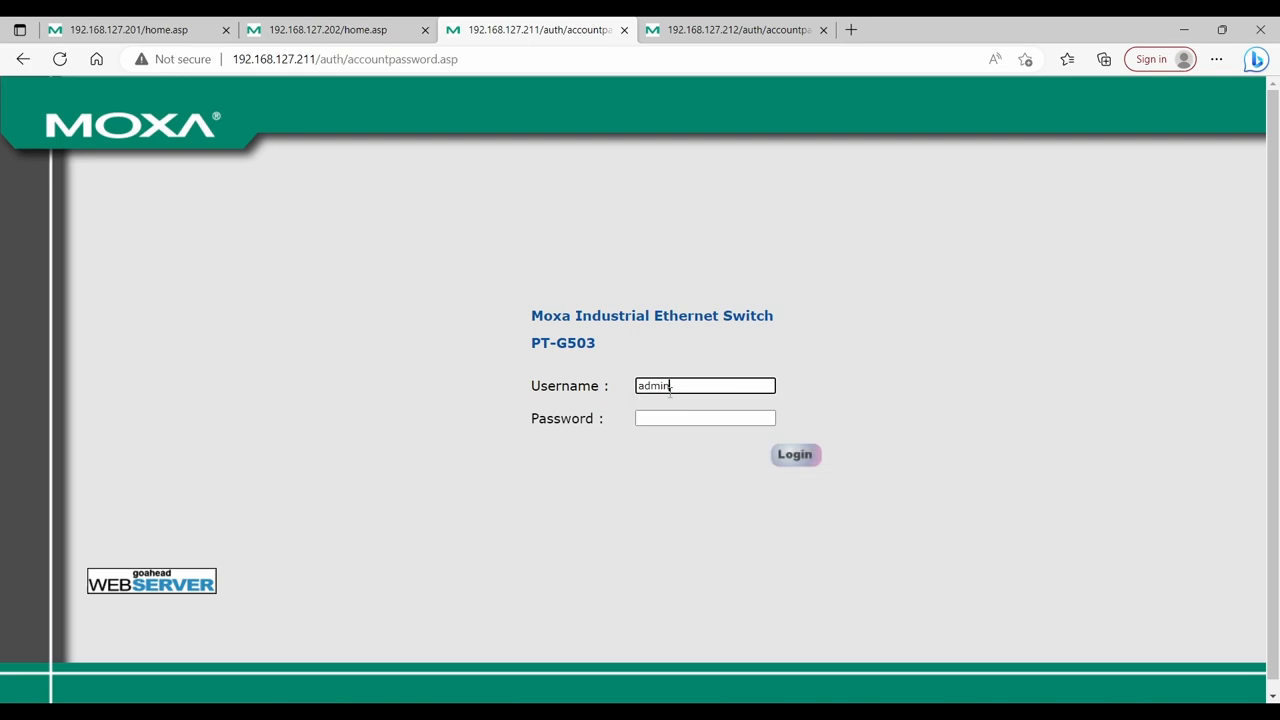
Log in to RB-1 at 192.168.127.211 and select HSR as its protocol.
click(794, 454)
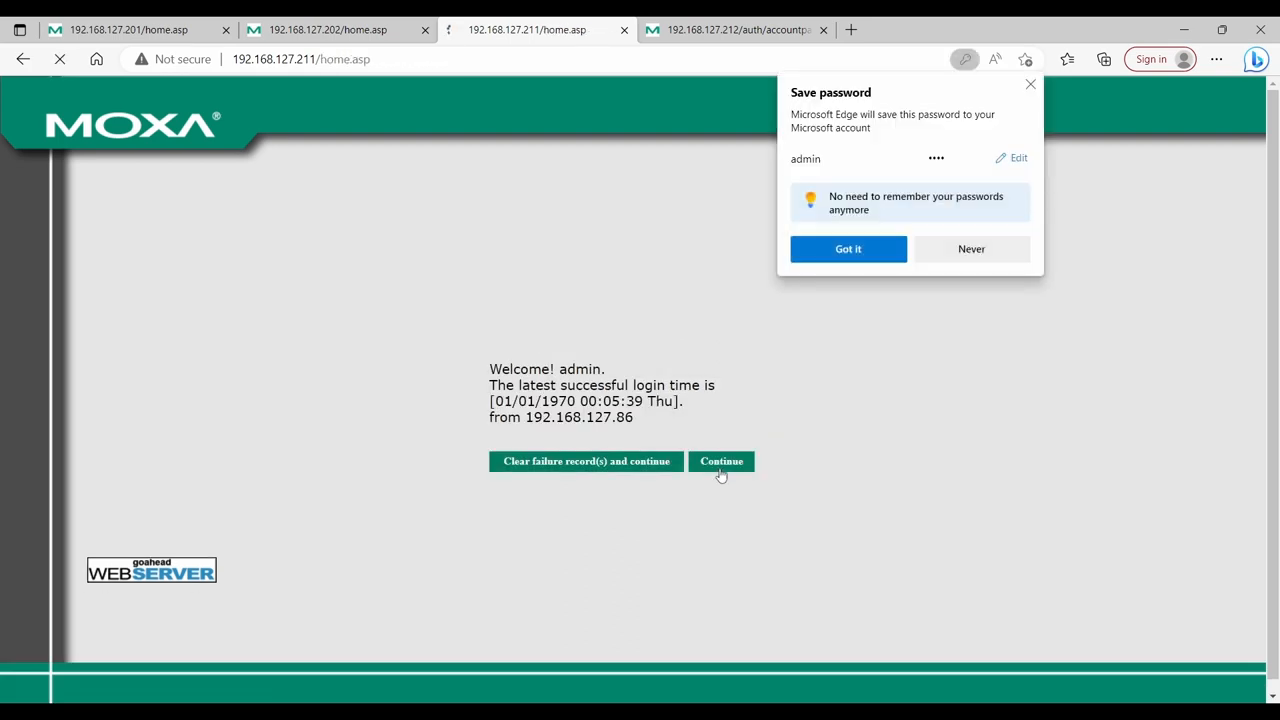
click(721, 461)
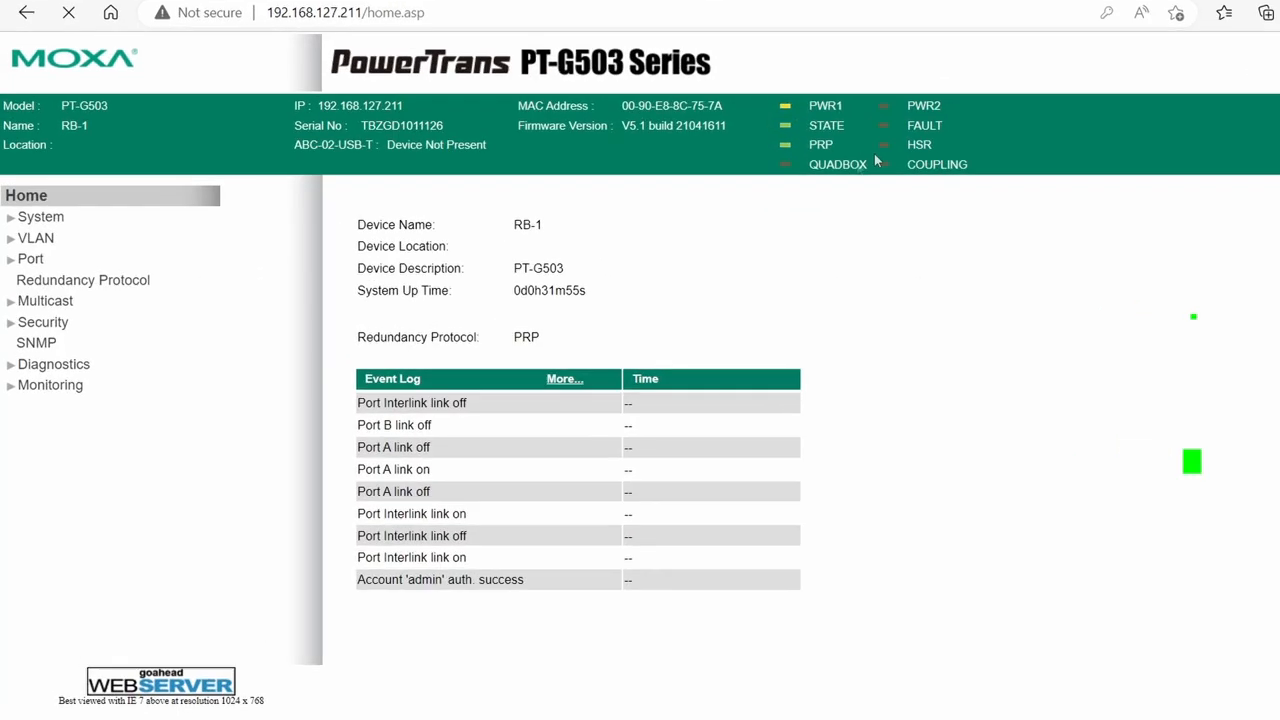
click(82, 280)
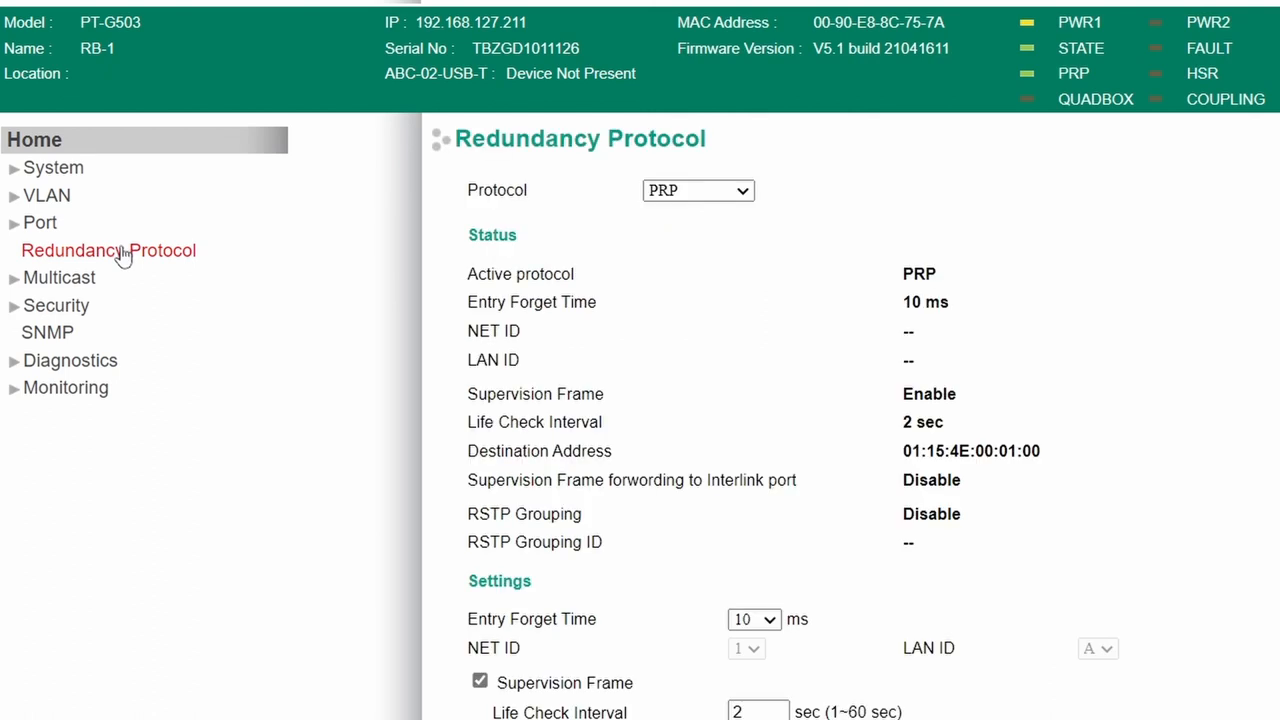
click(697, 190)
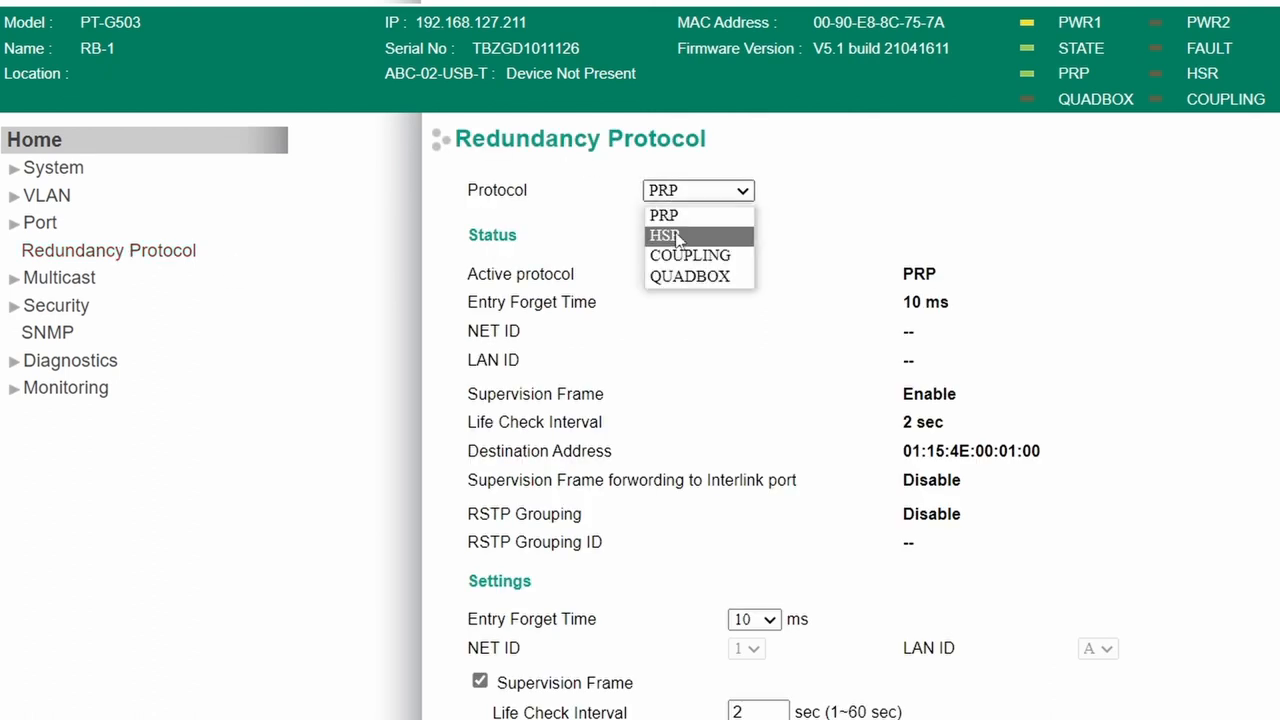
click(664, 235)
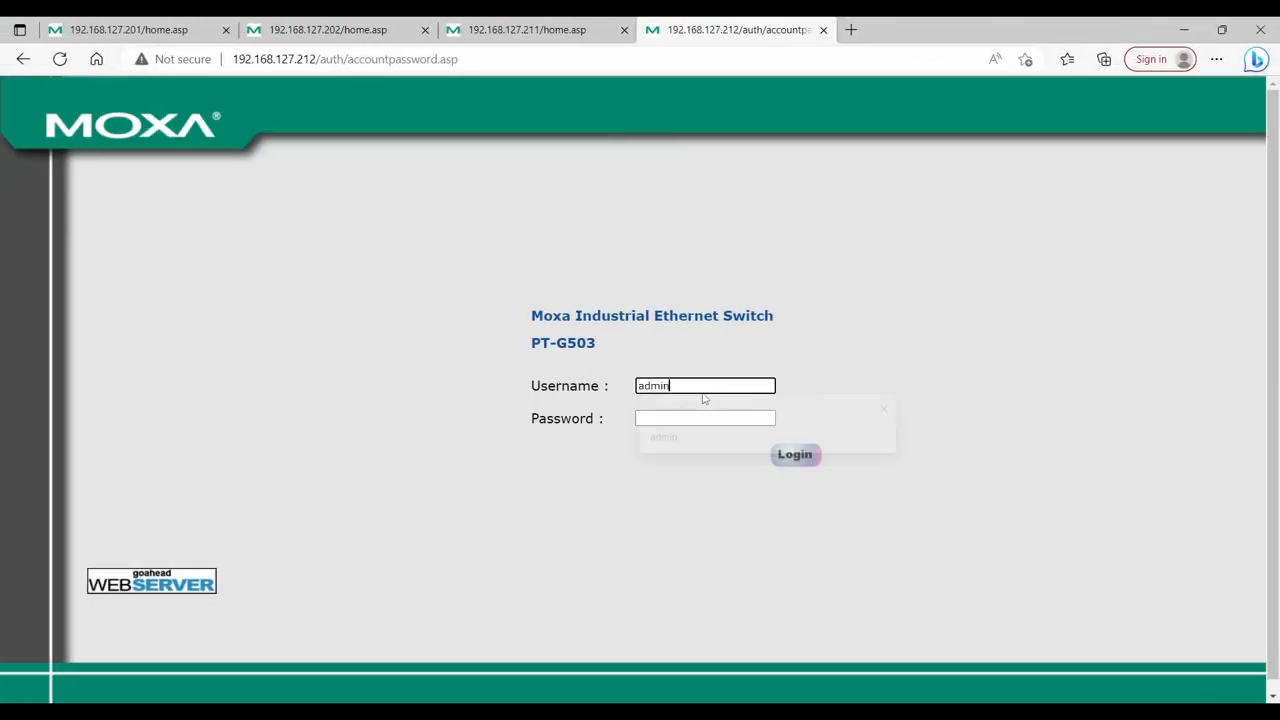
Log in to RB2 at 192.168.127.212 and apply the HSR protocol.
click(794, 454)
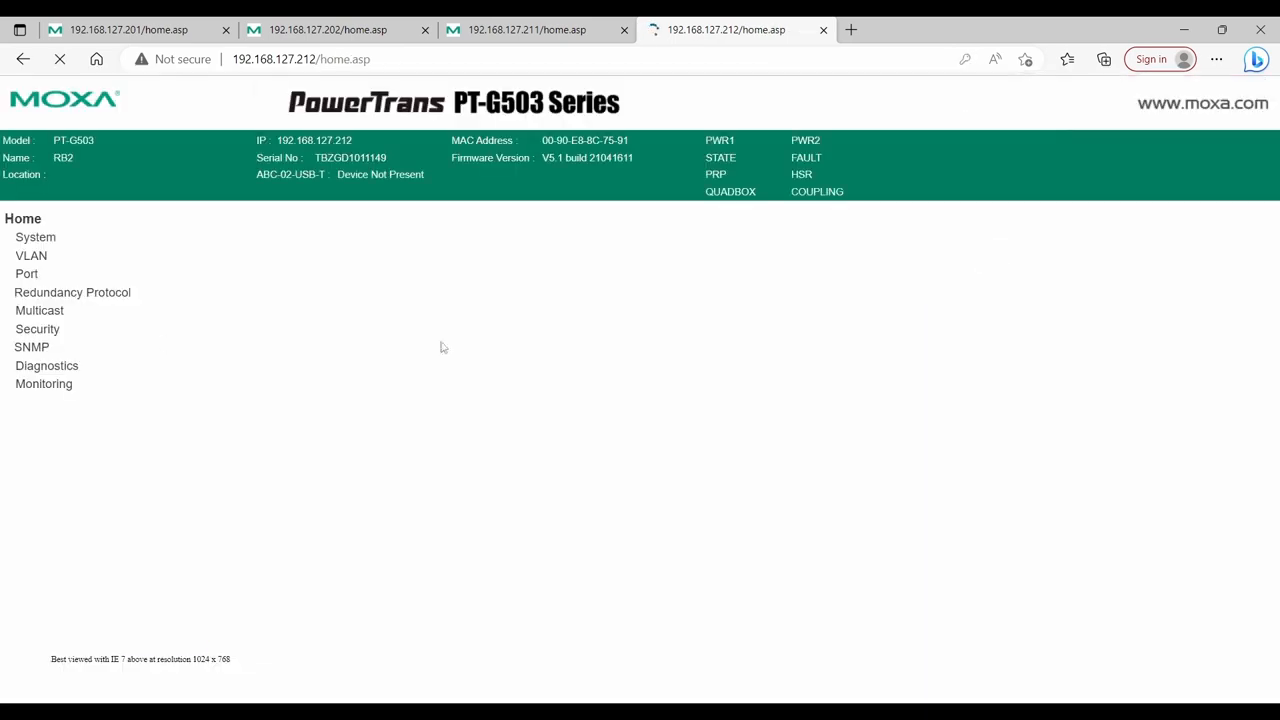
click(72, 292)
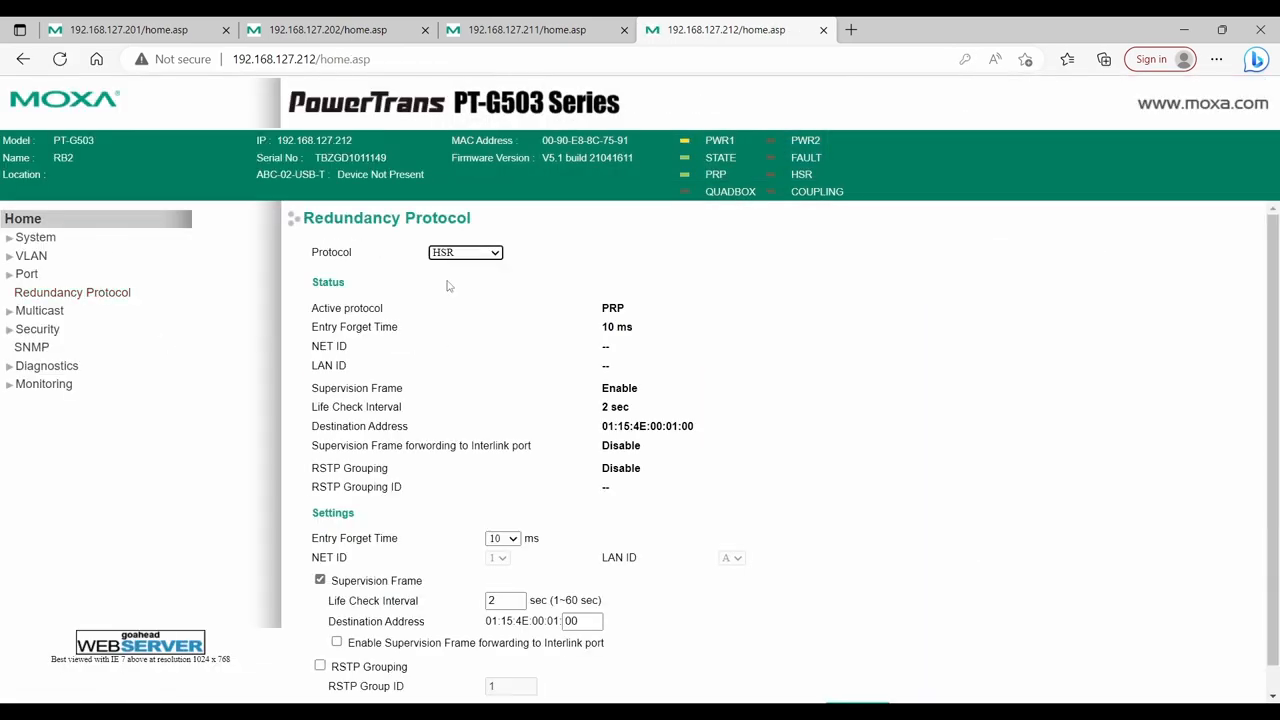
click(857, 700)
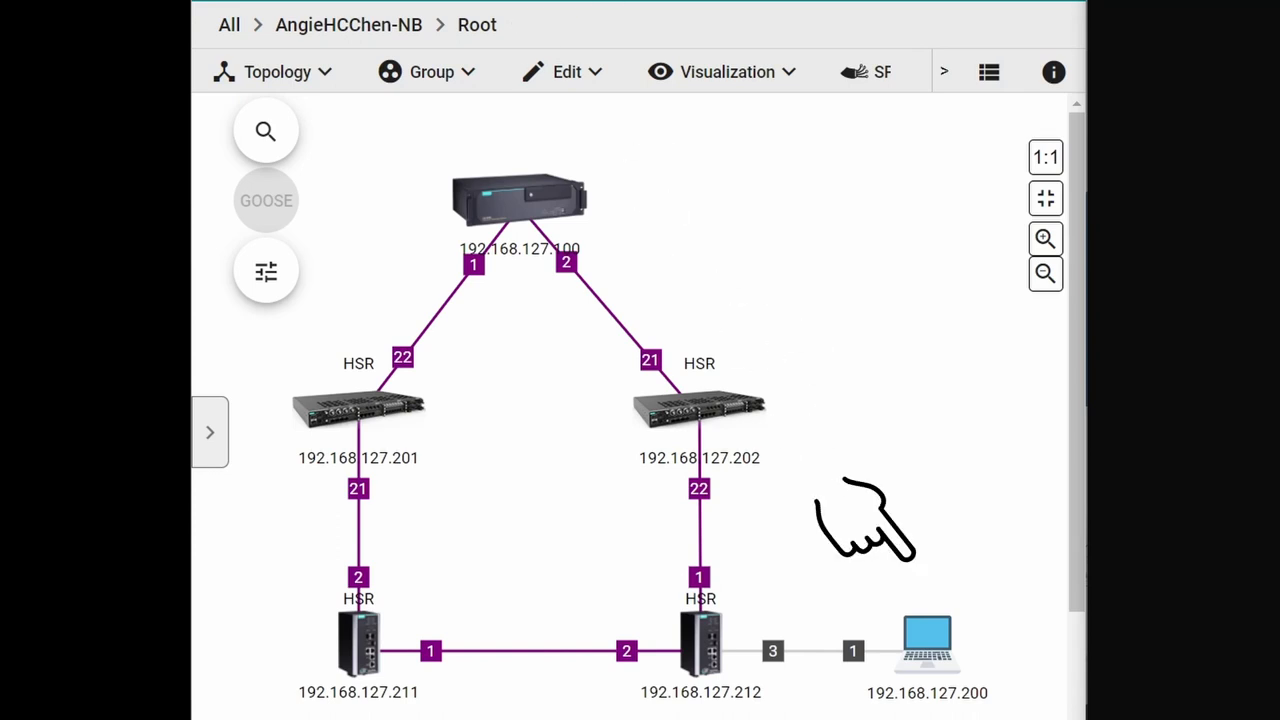
mouse_move(855, 555)
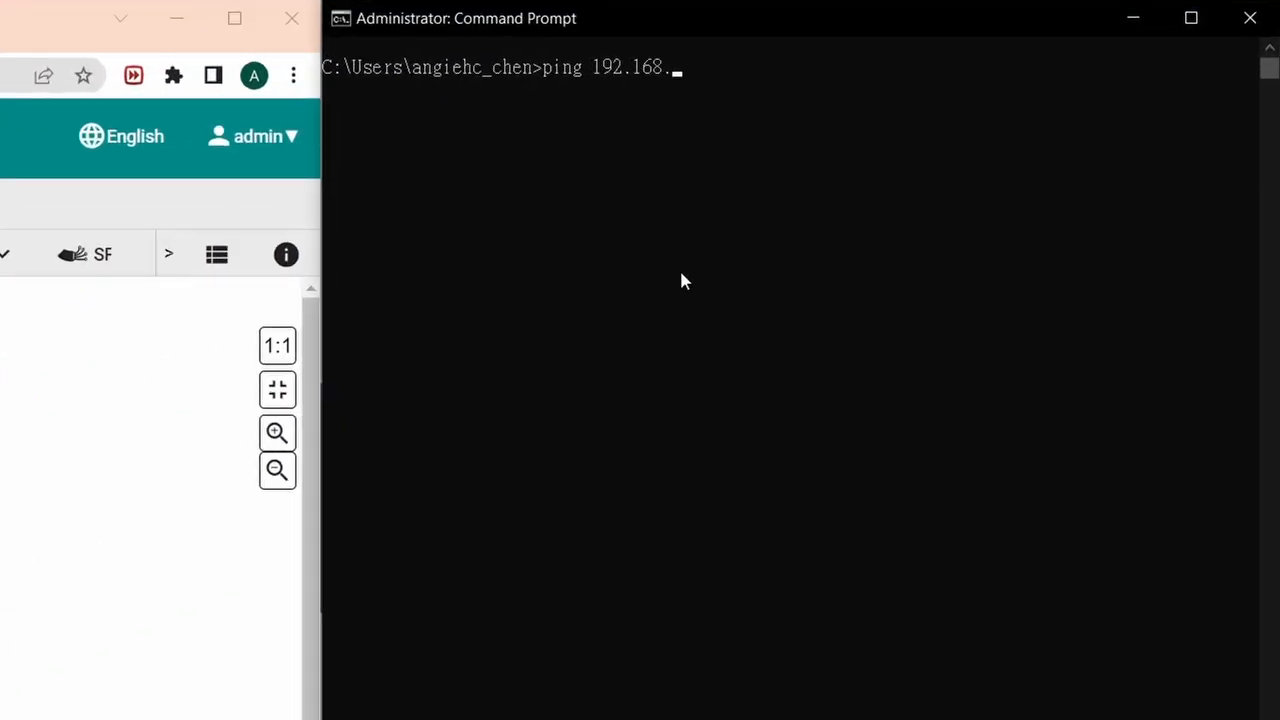
Start a continuous ping to 192.168.127.100 with the -t option.
text(127.100 -)
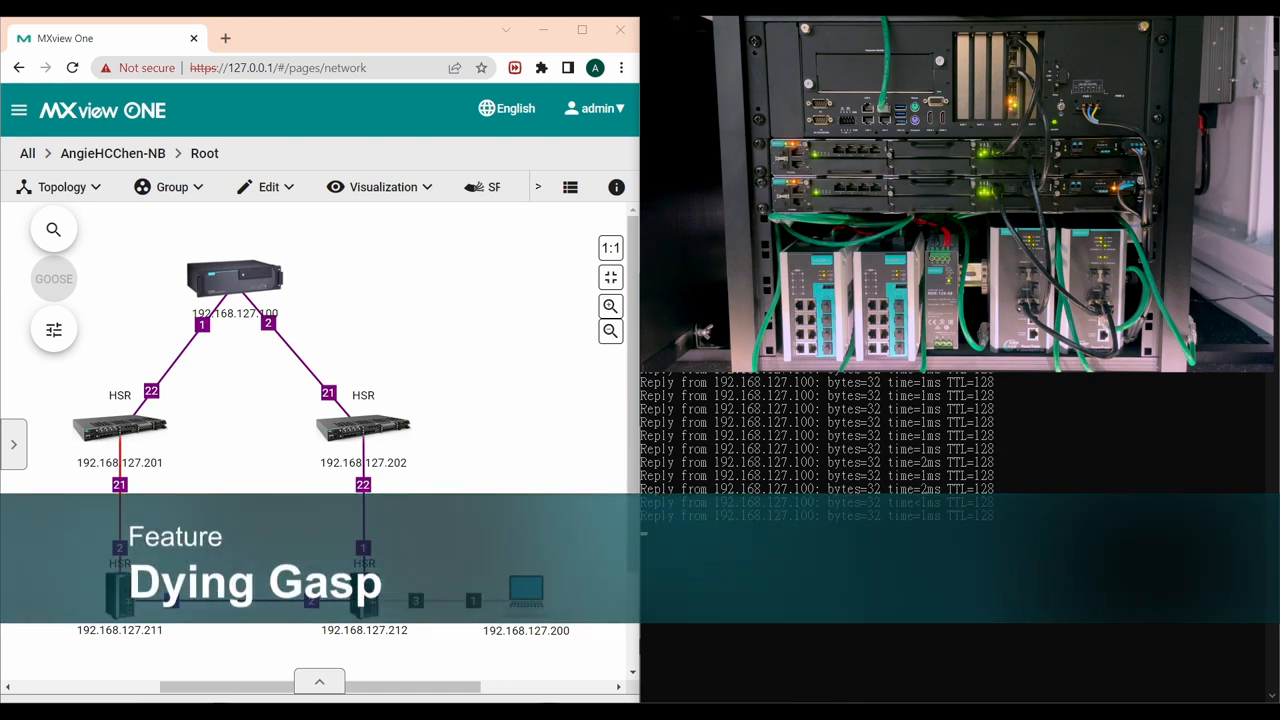
Stop the ping to 192.168.127.100 and confirm 39 sent, 39 received, 0% loss.
click(119, 425)
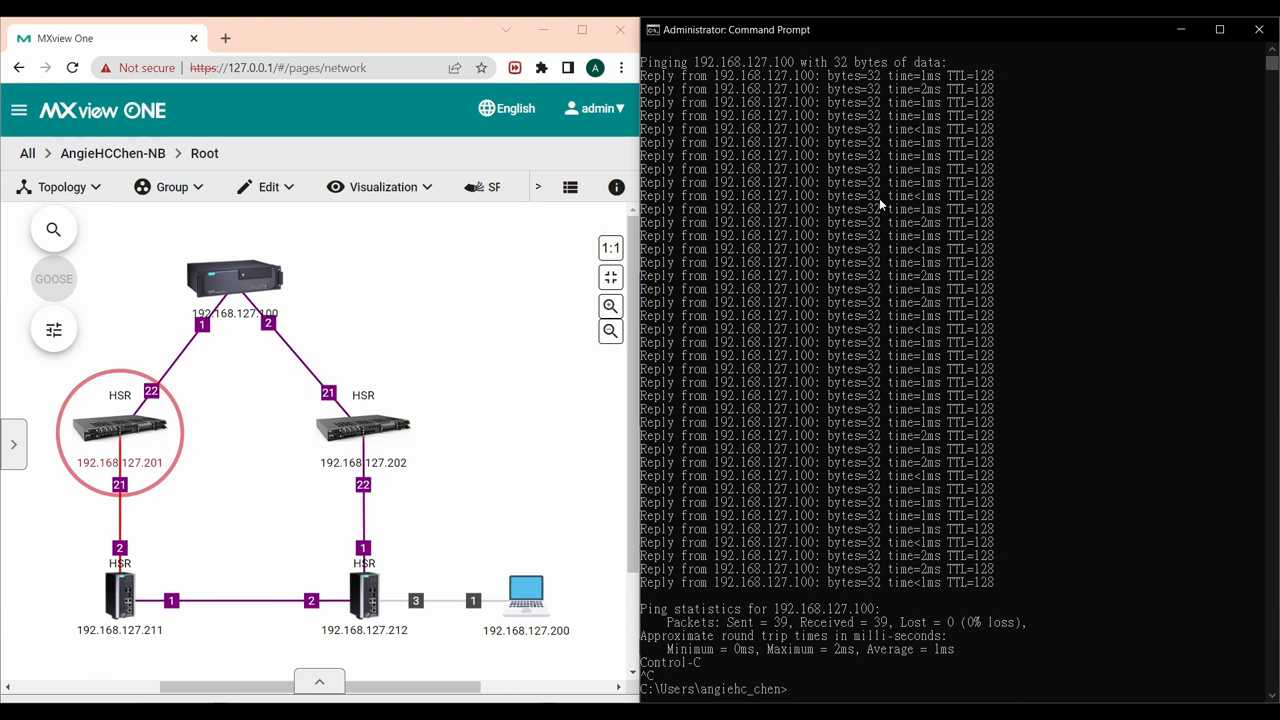
mouse_move(893, 218)
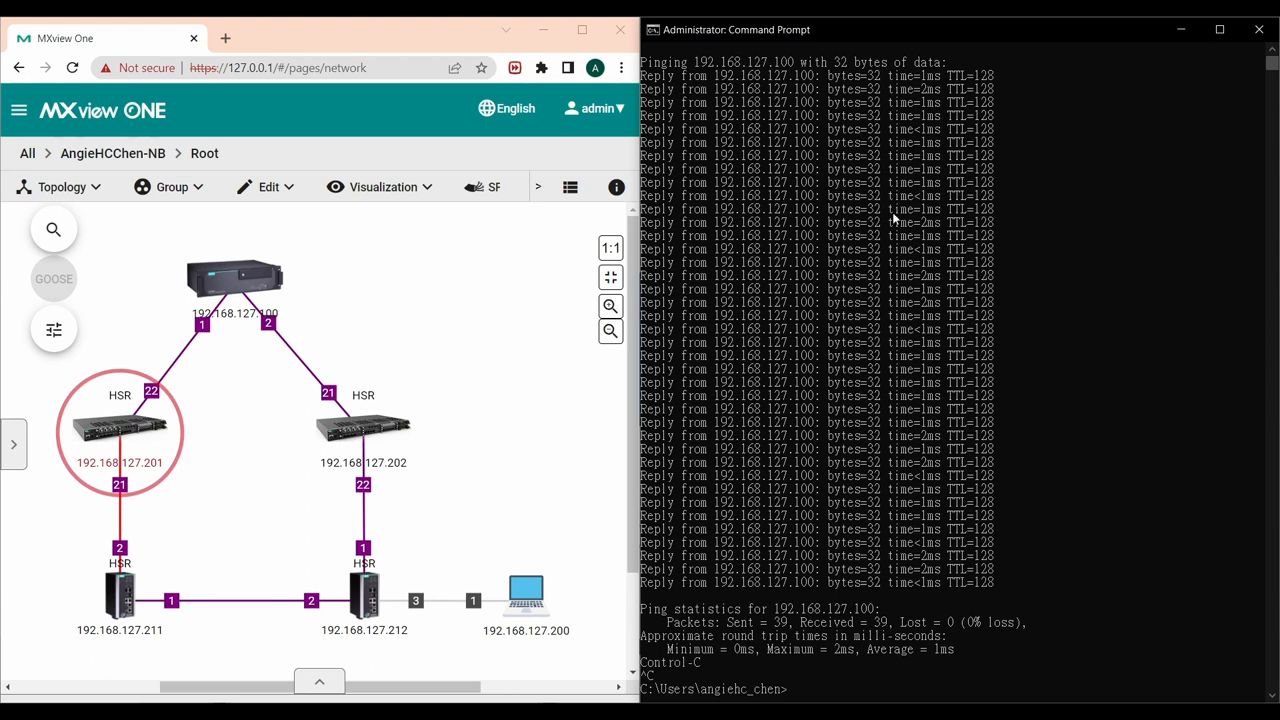